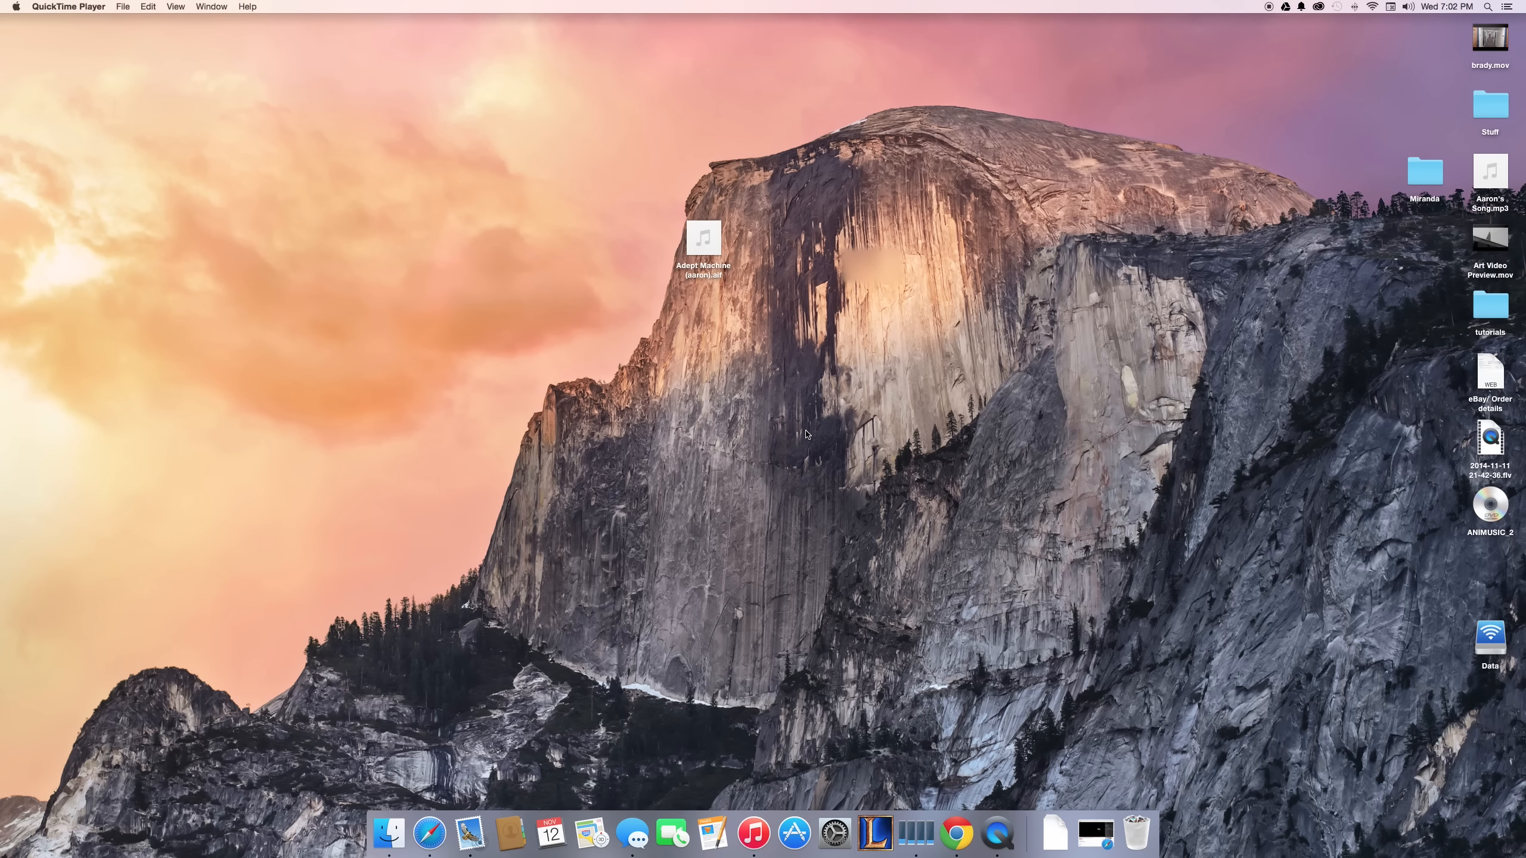
mouse_move(1031, 757)
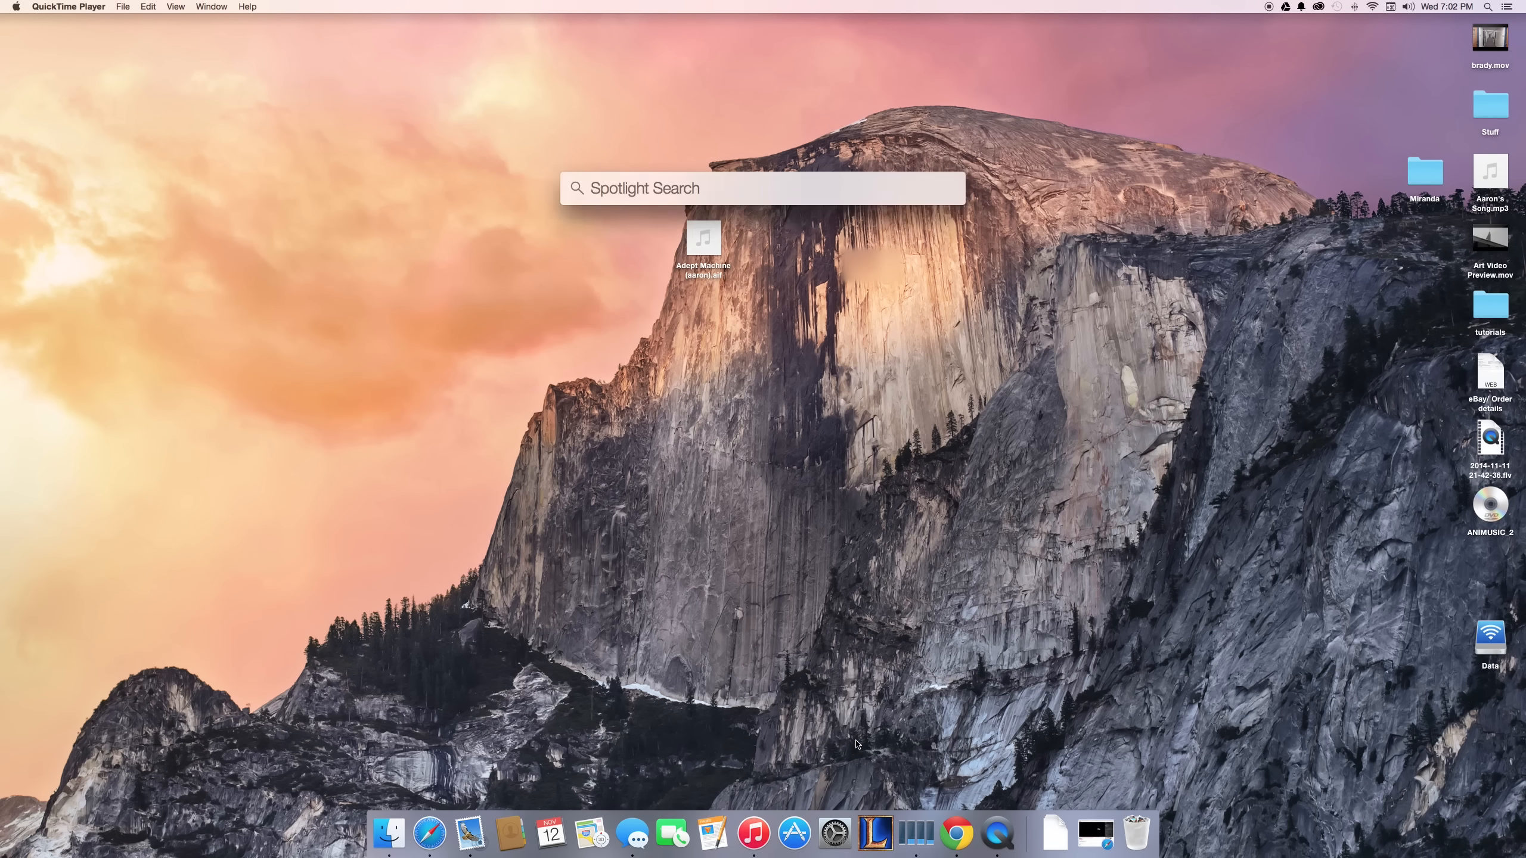
- Show the NamFam Time Capsule's details and wireless clients in AirPort Utility
click(727, 188)
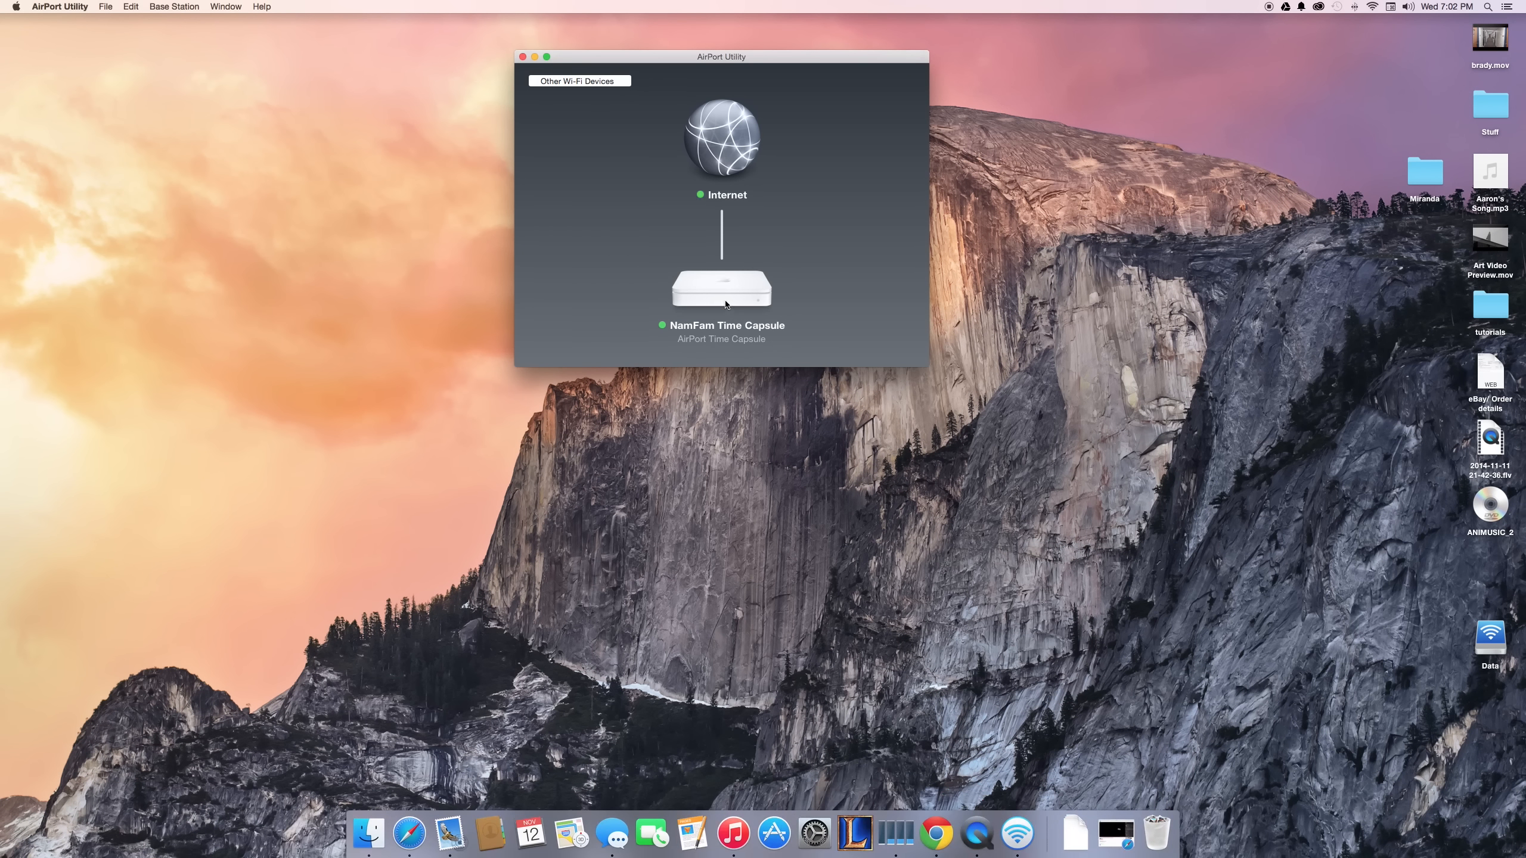
click(723, 290)
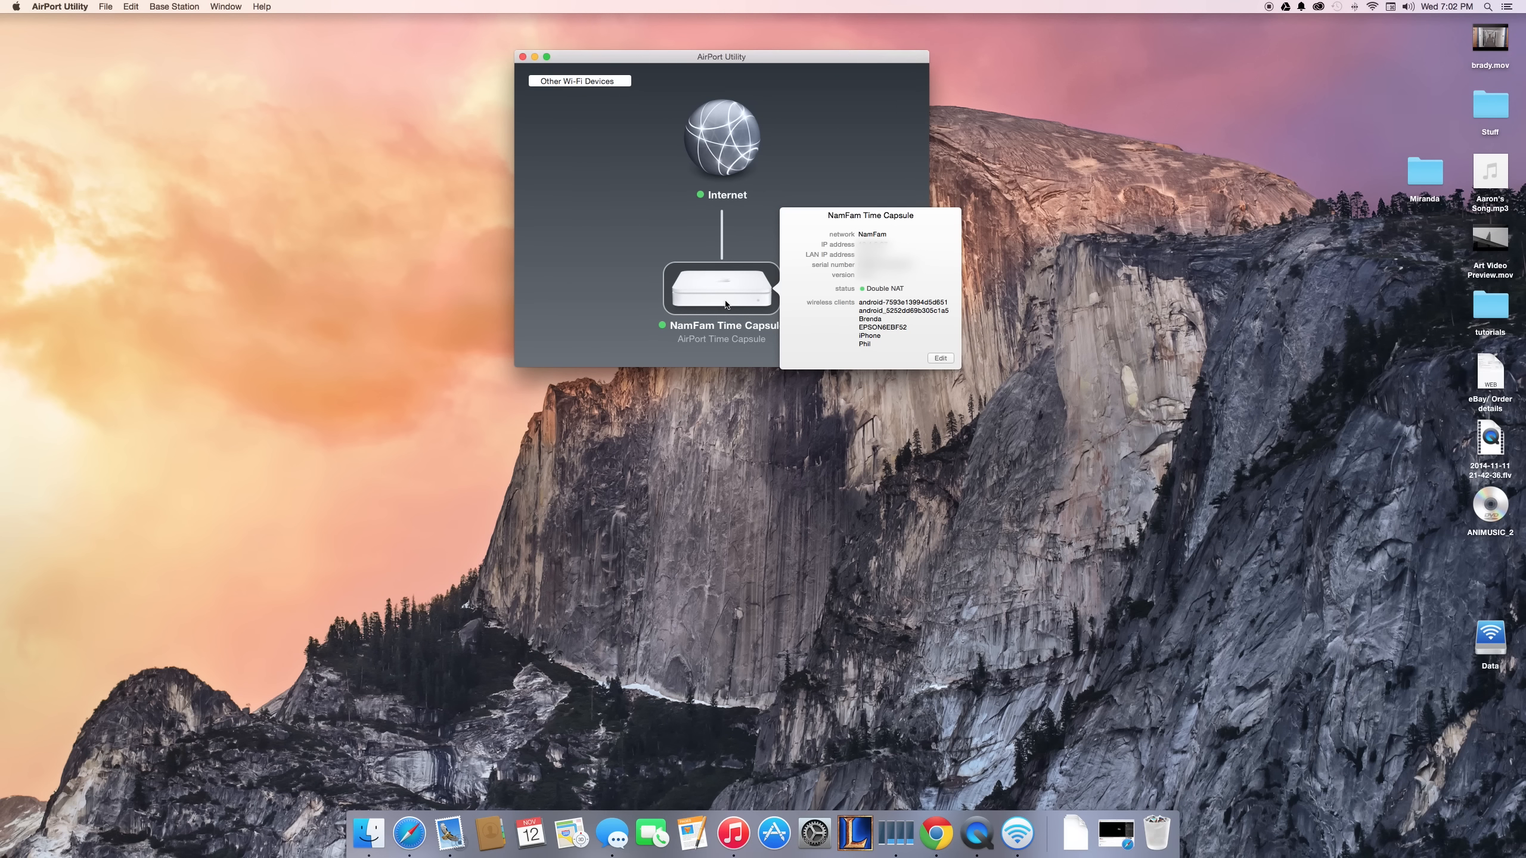
mouse_move(840, 306)
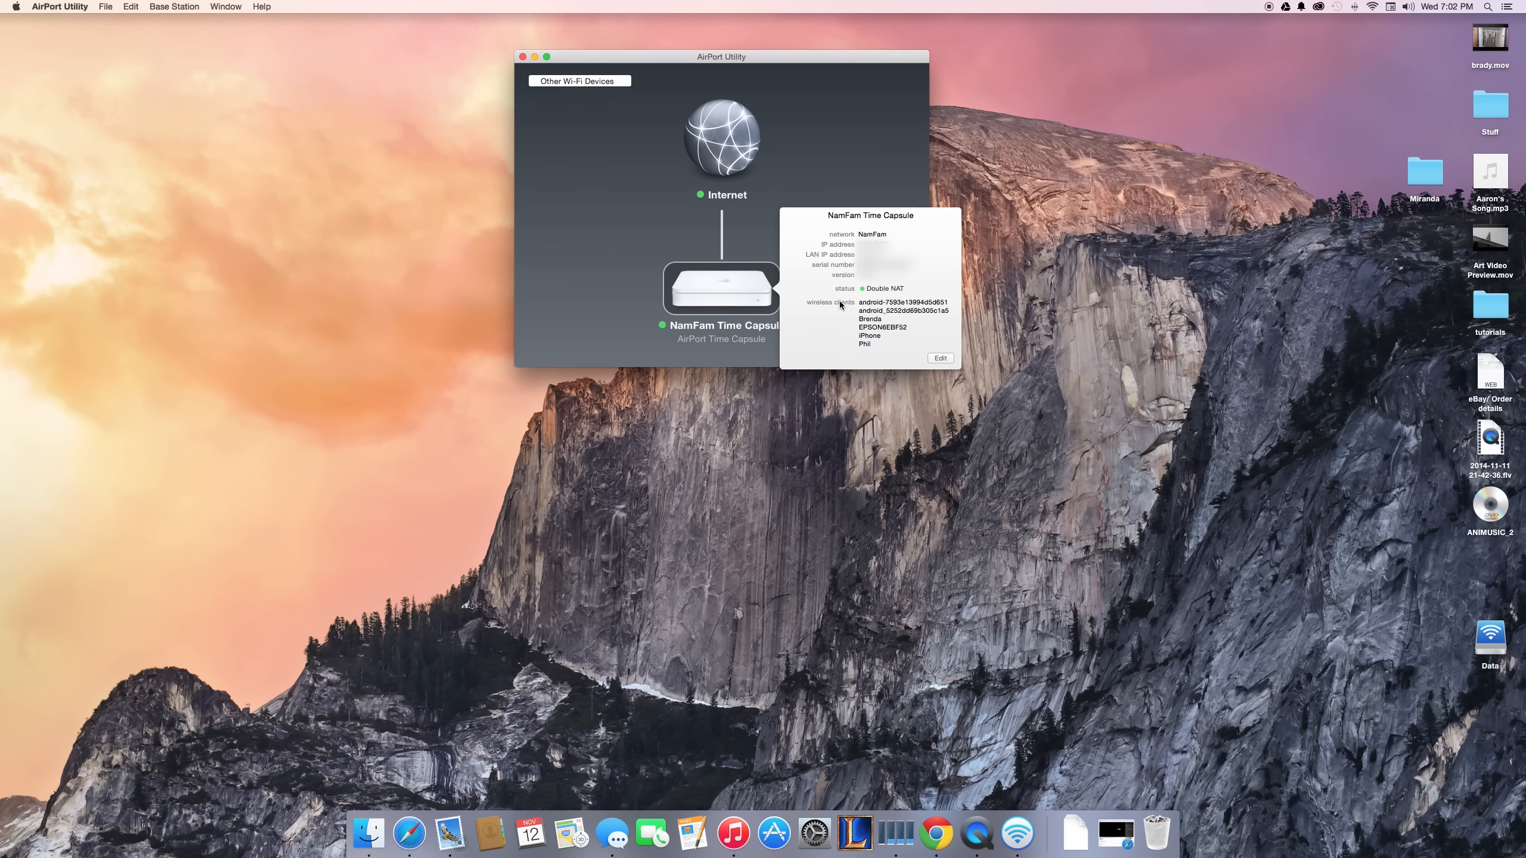
mouse_move(840, 324)
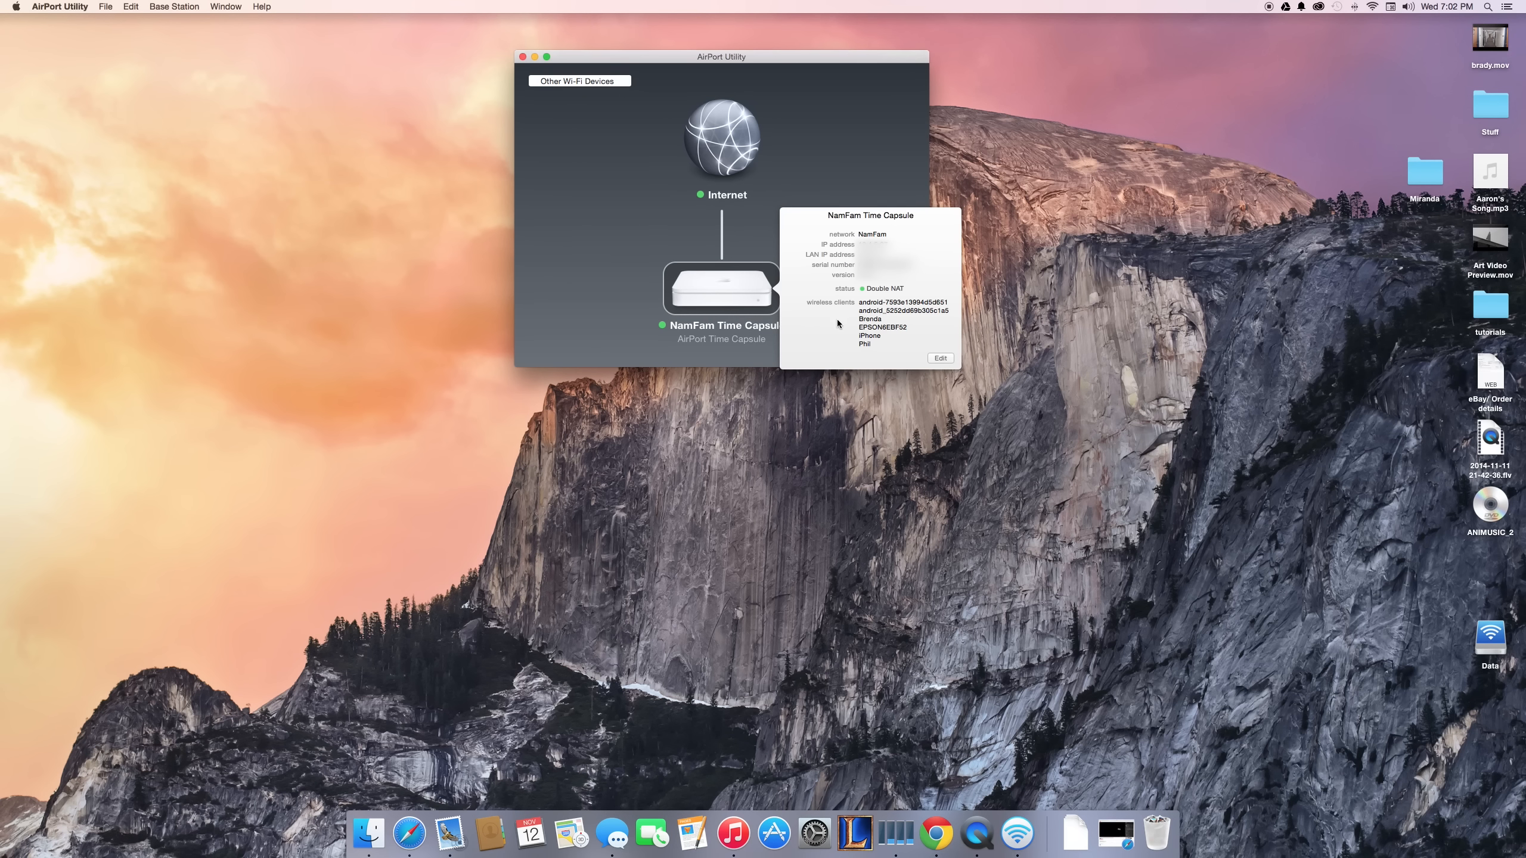
mouse_move(869, 331)
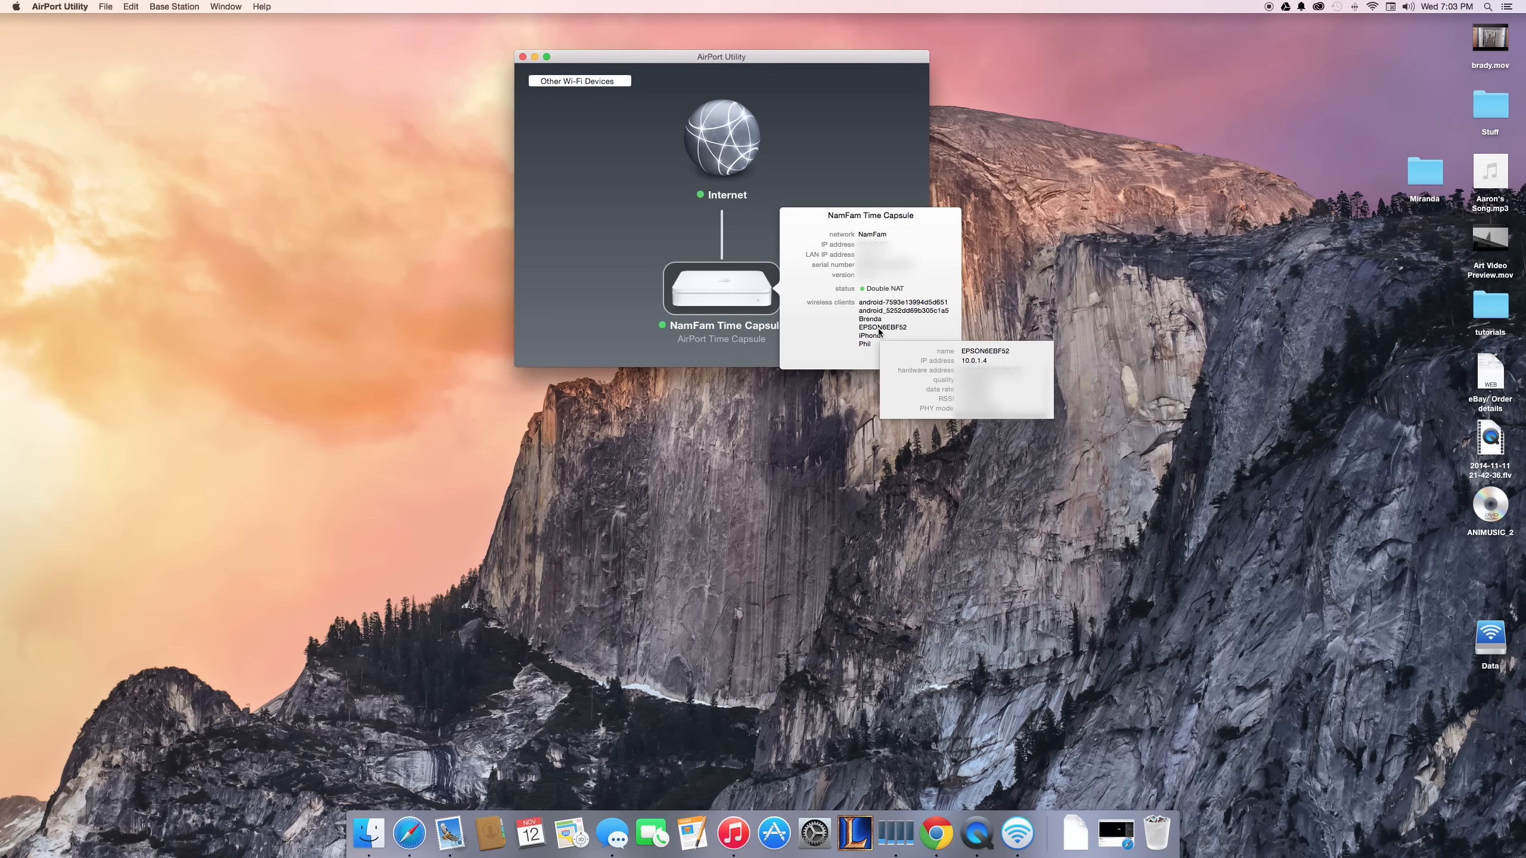
mouse_move(1035, 725)
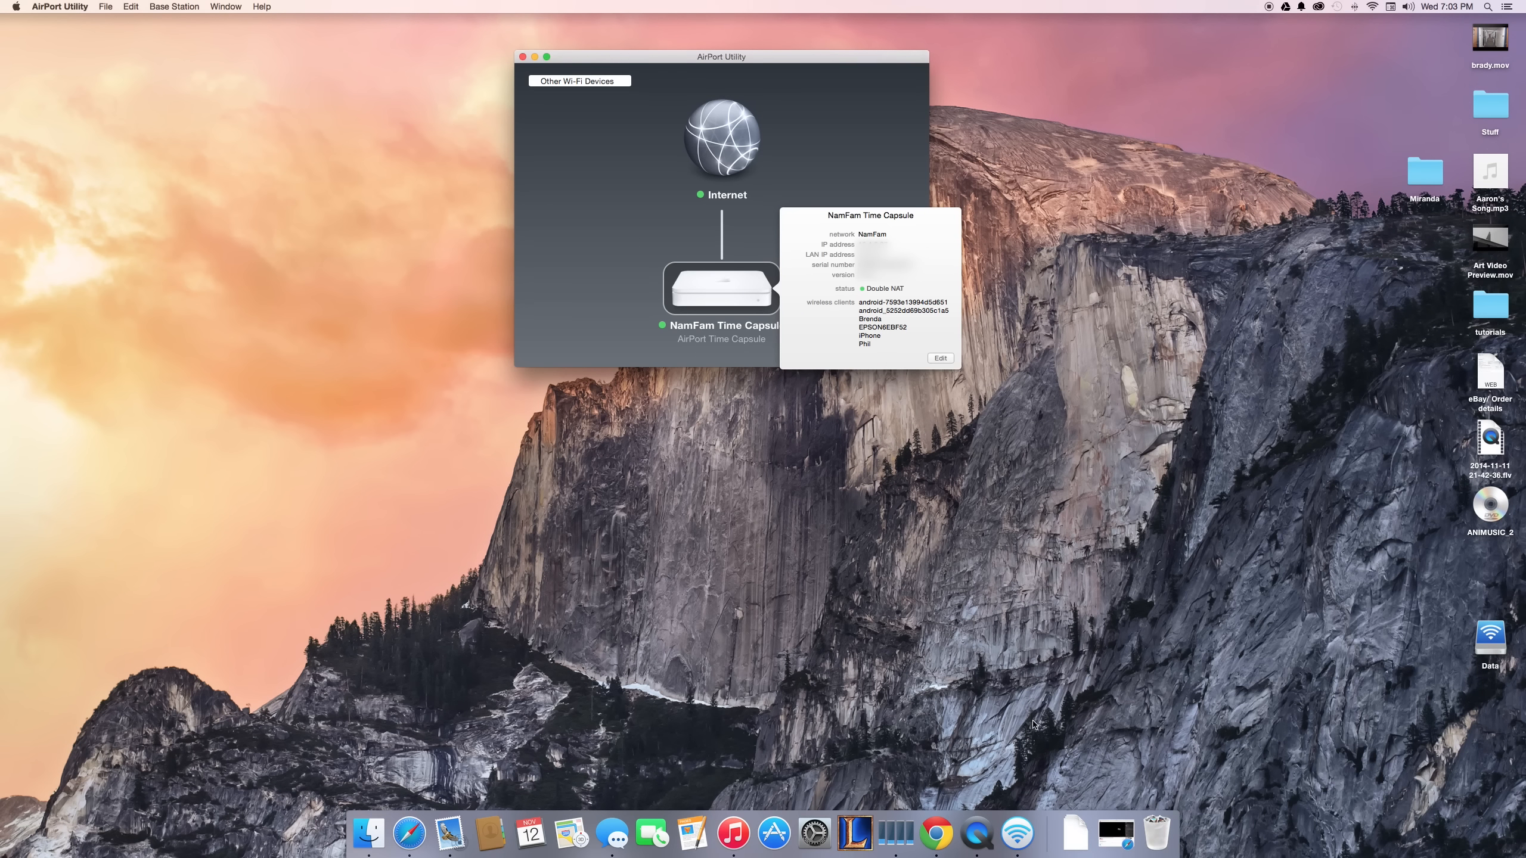
mouse_move(936, 839)
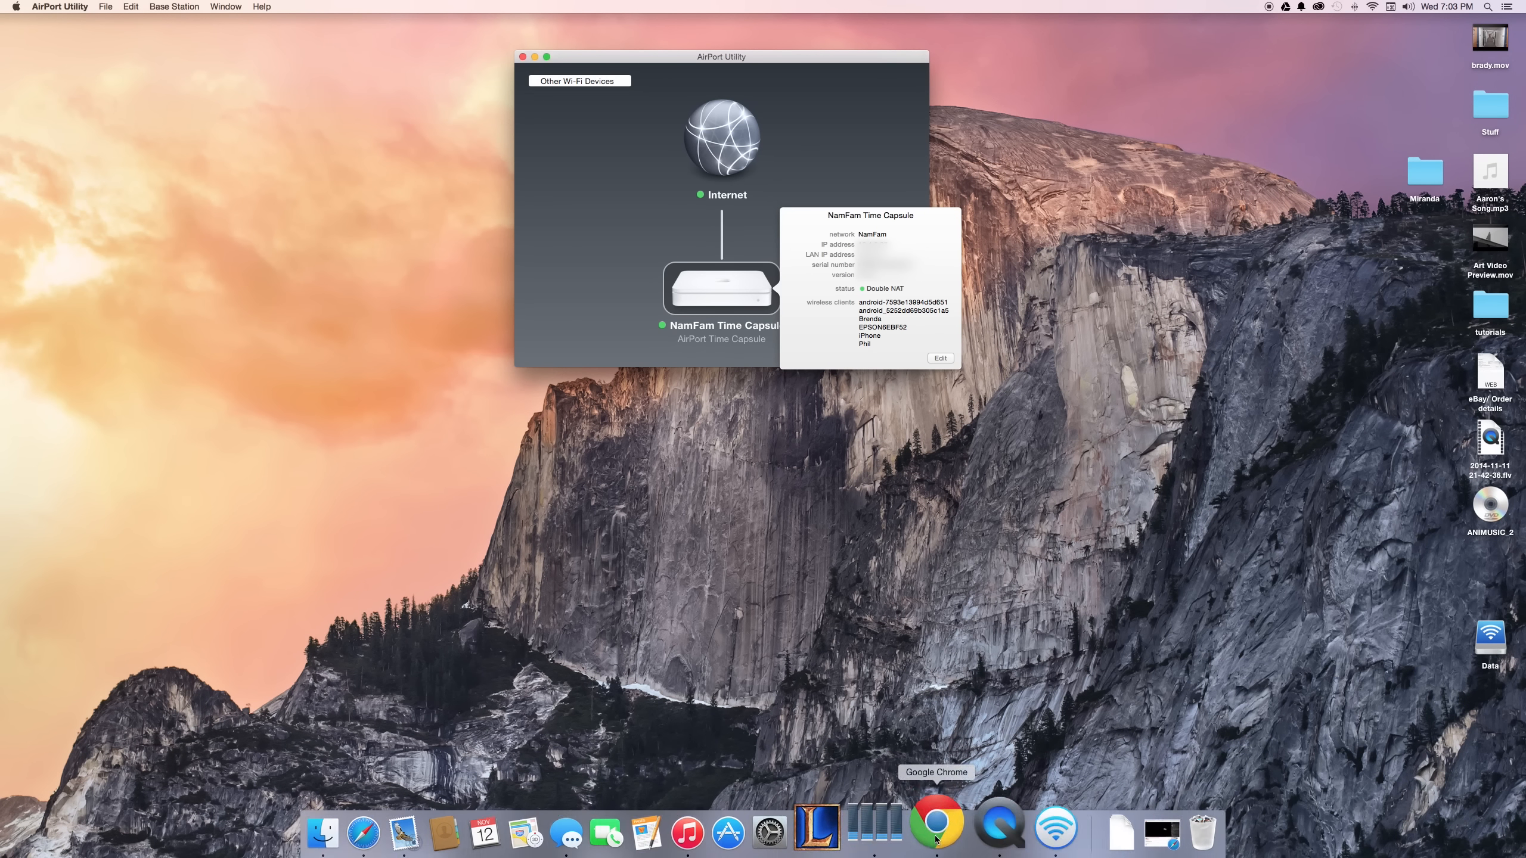
click(937, 827)
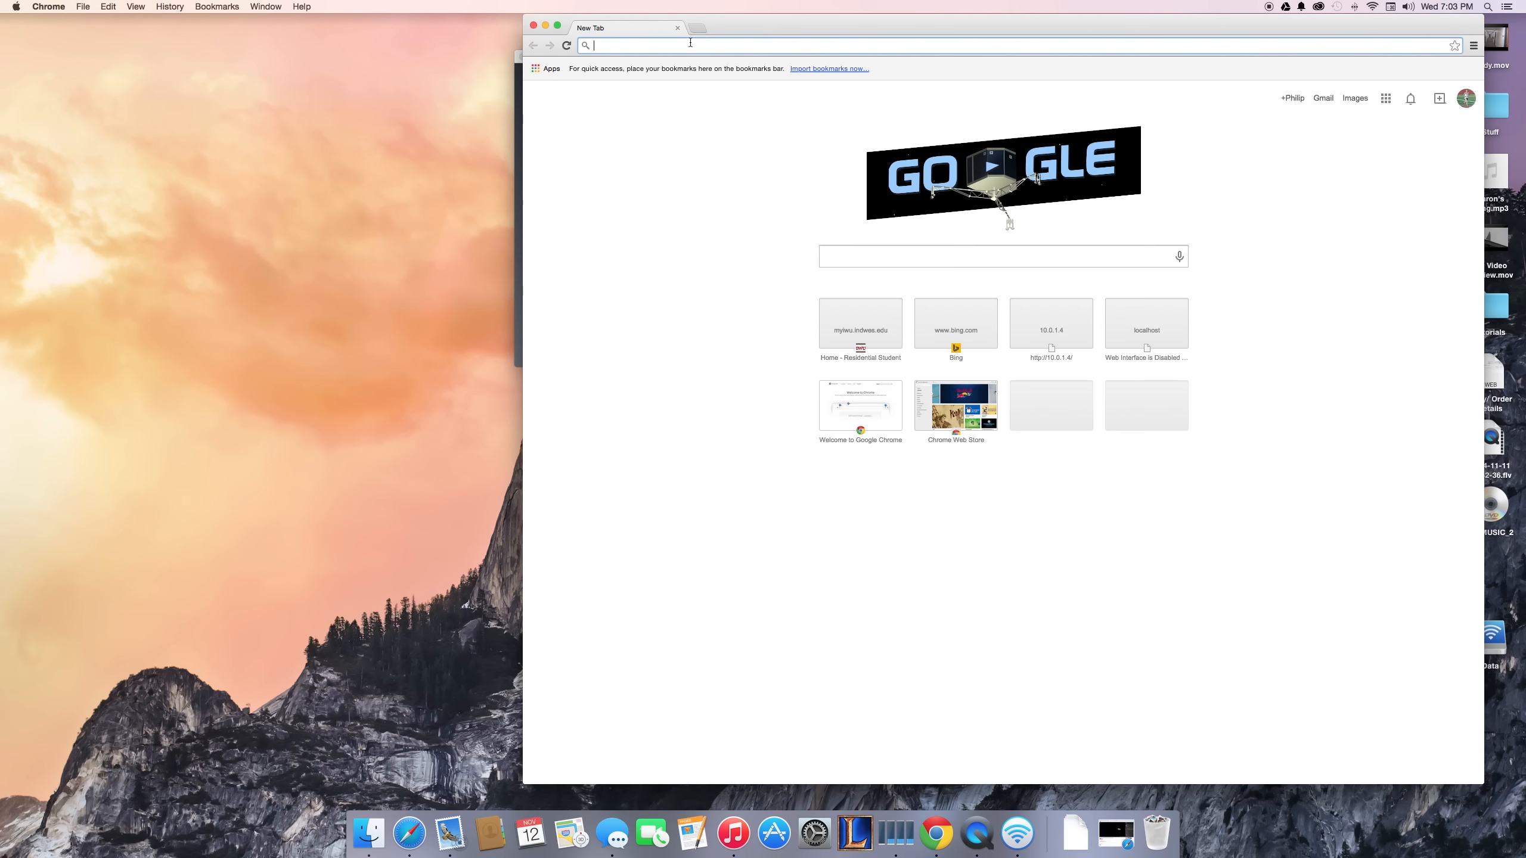
text(10.0.1.4/PRESENTATION/HTML/TOP/INDEX.HTML)
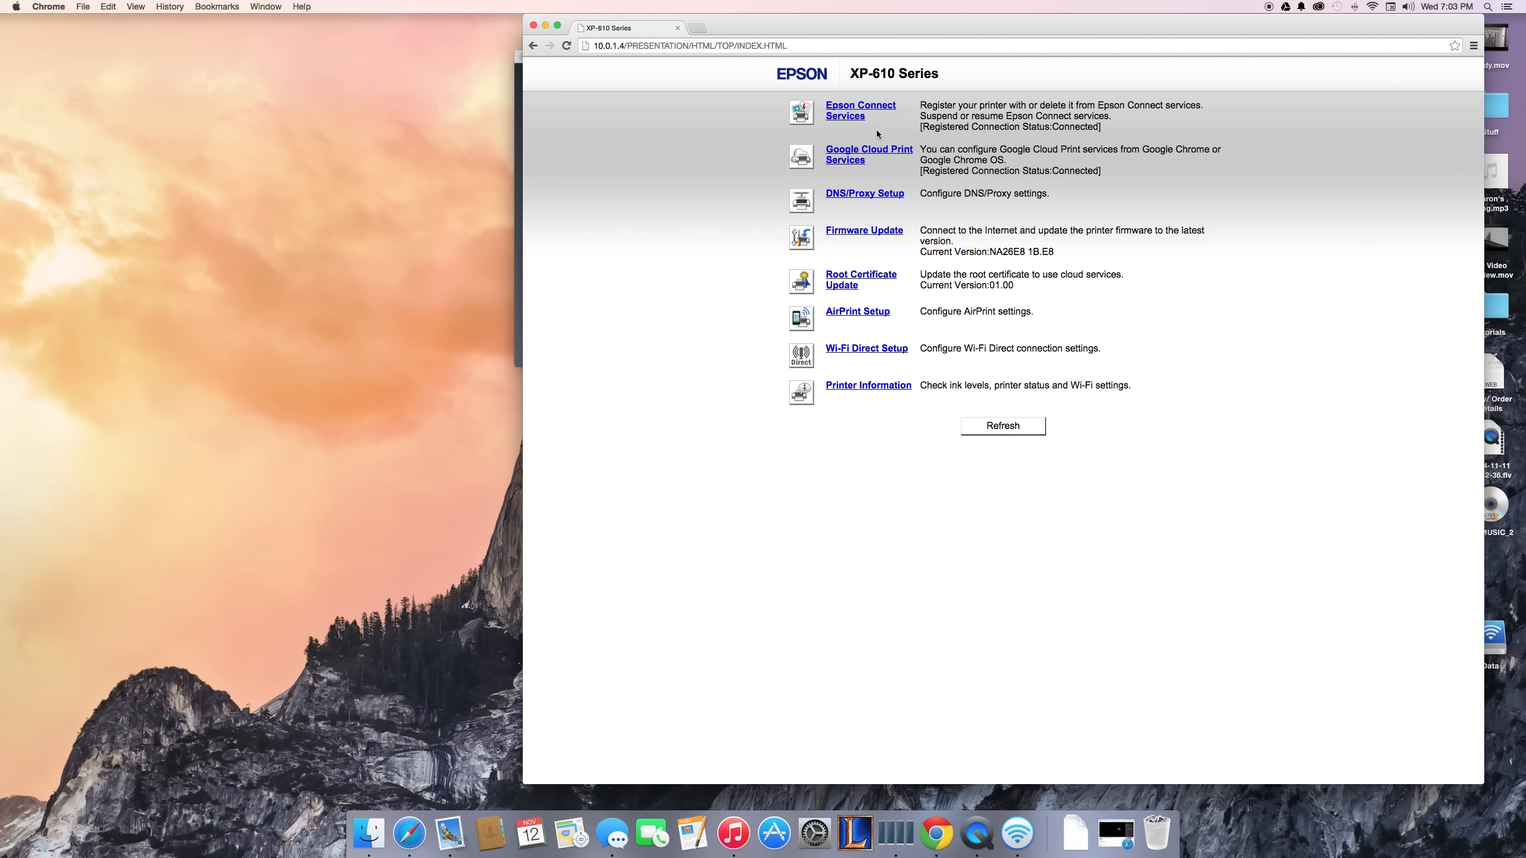
mouse_move(977, 338)
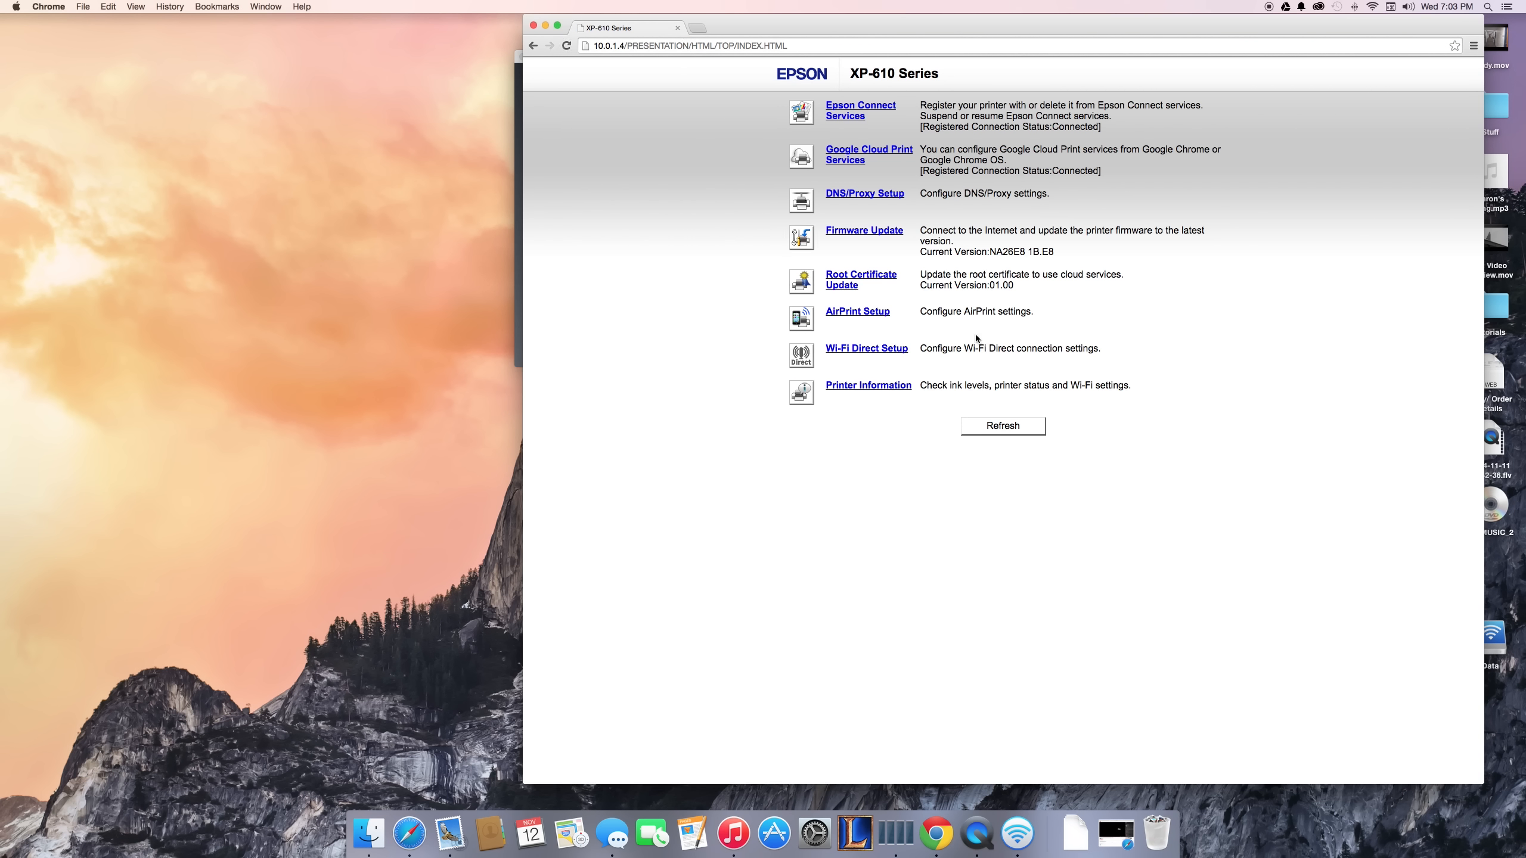
mouse_move(751, 207)
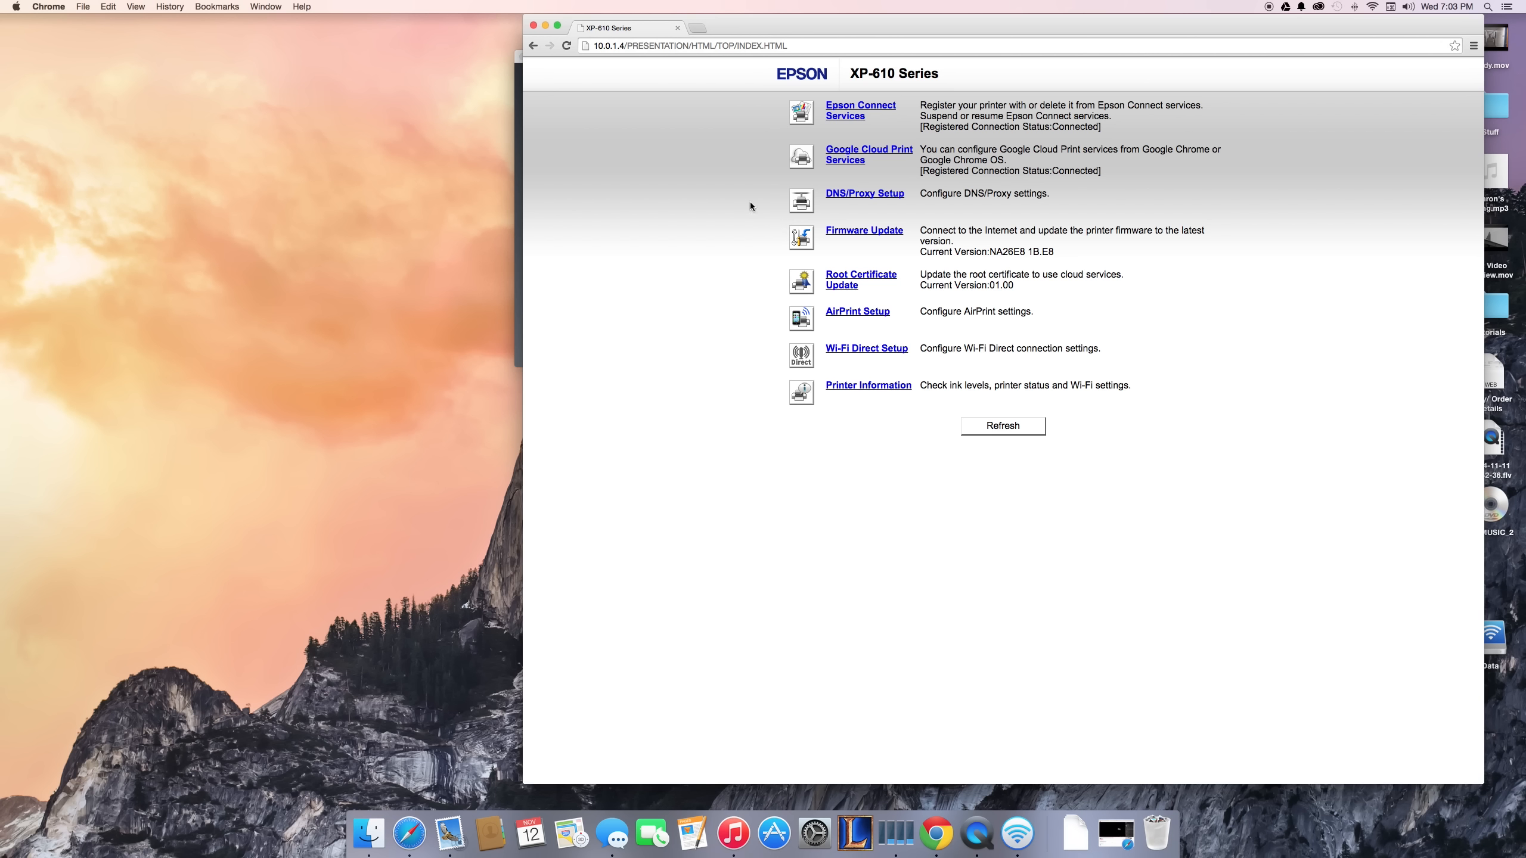
mouse_move(663, 253)
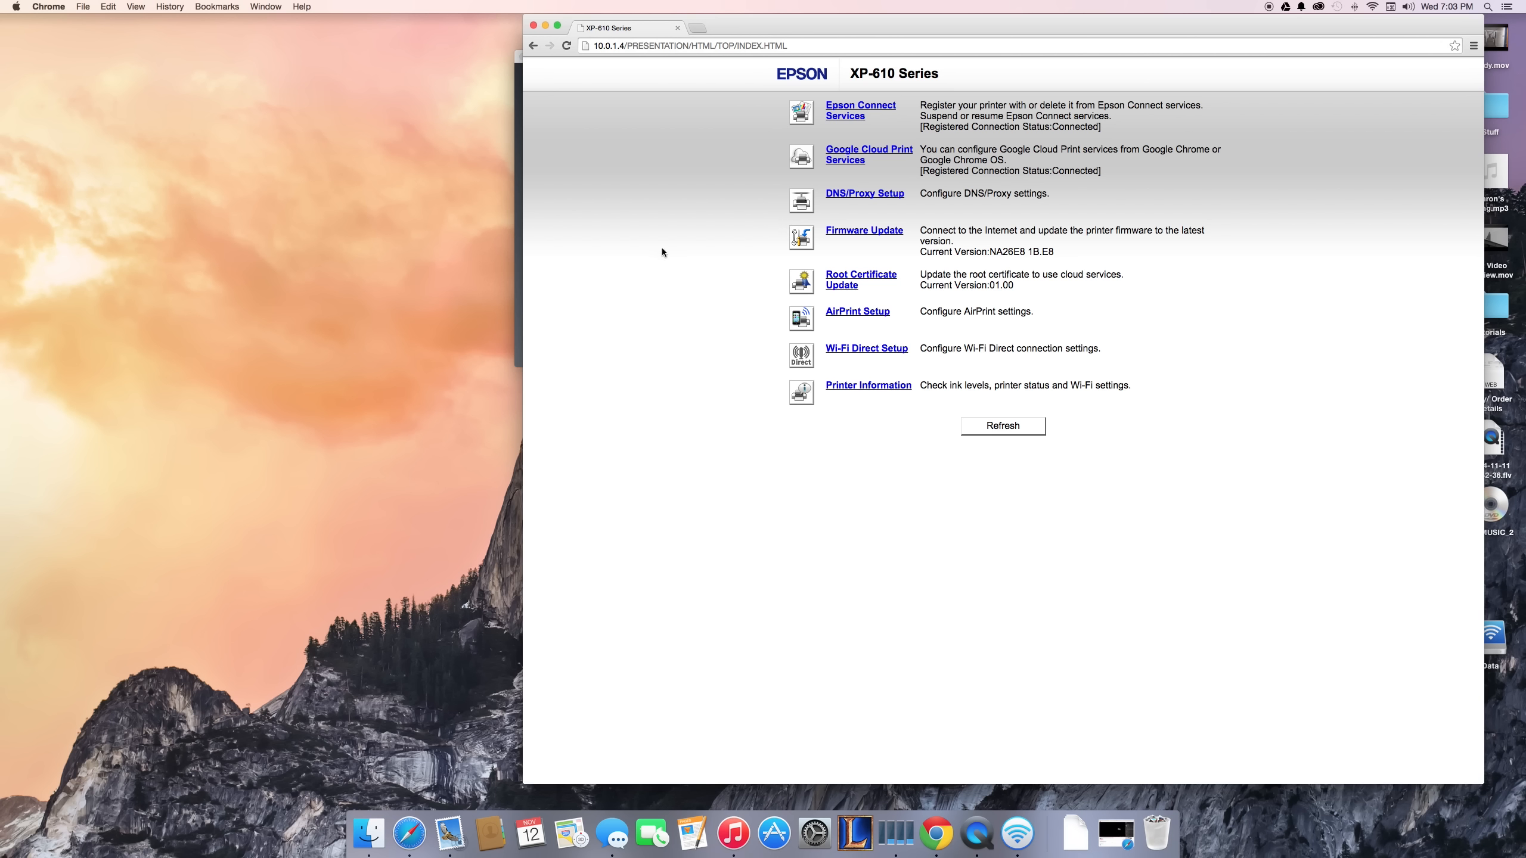
mouse_move(663, 81)
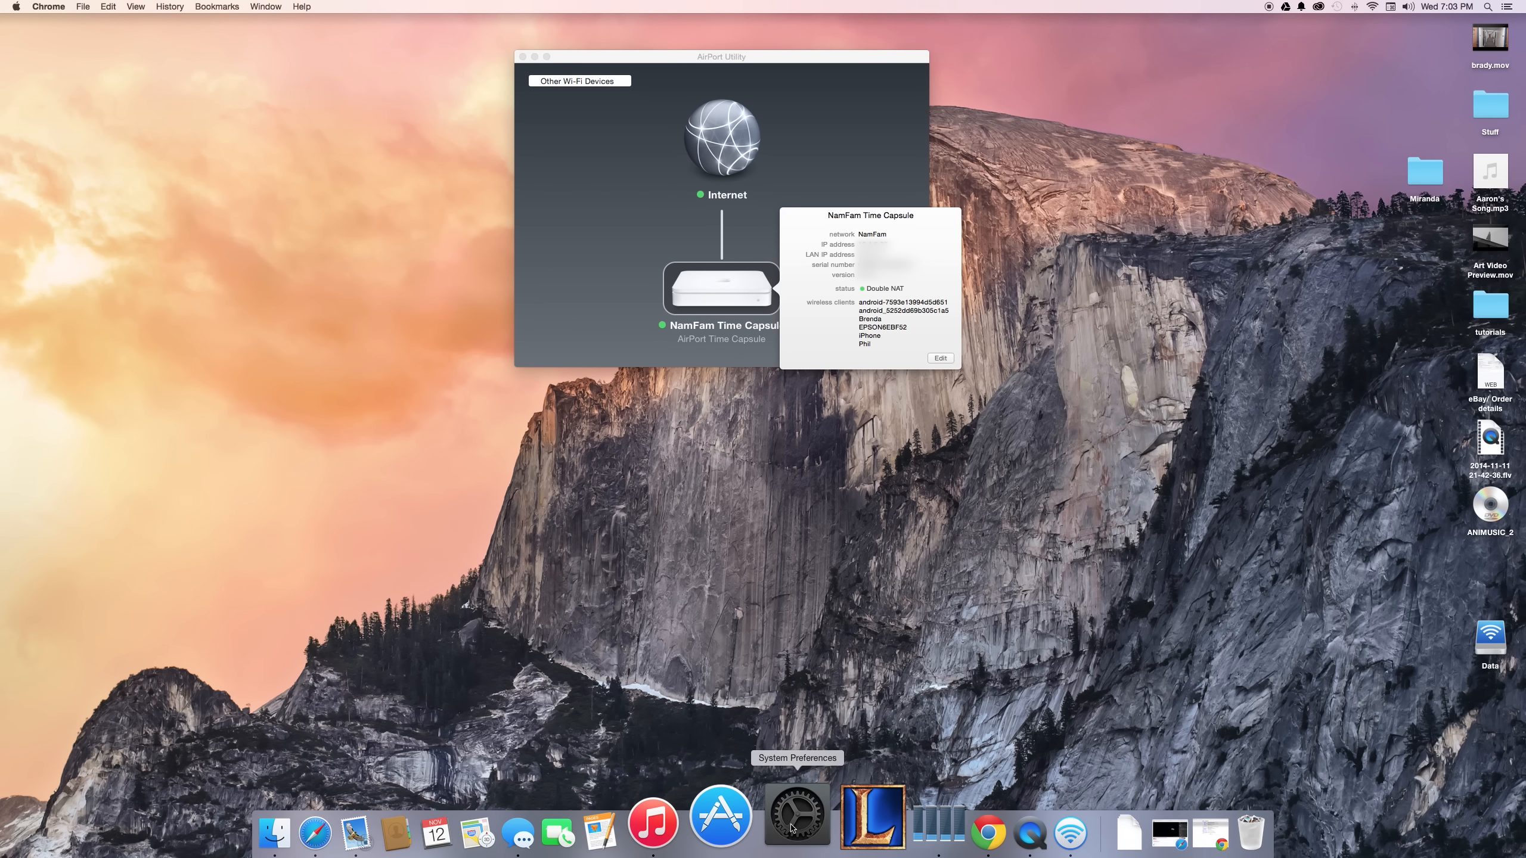
- Start adding a new printer from Printers & Scanners in System Preferences
click(796, 825)
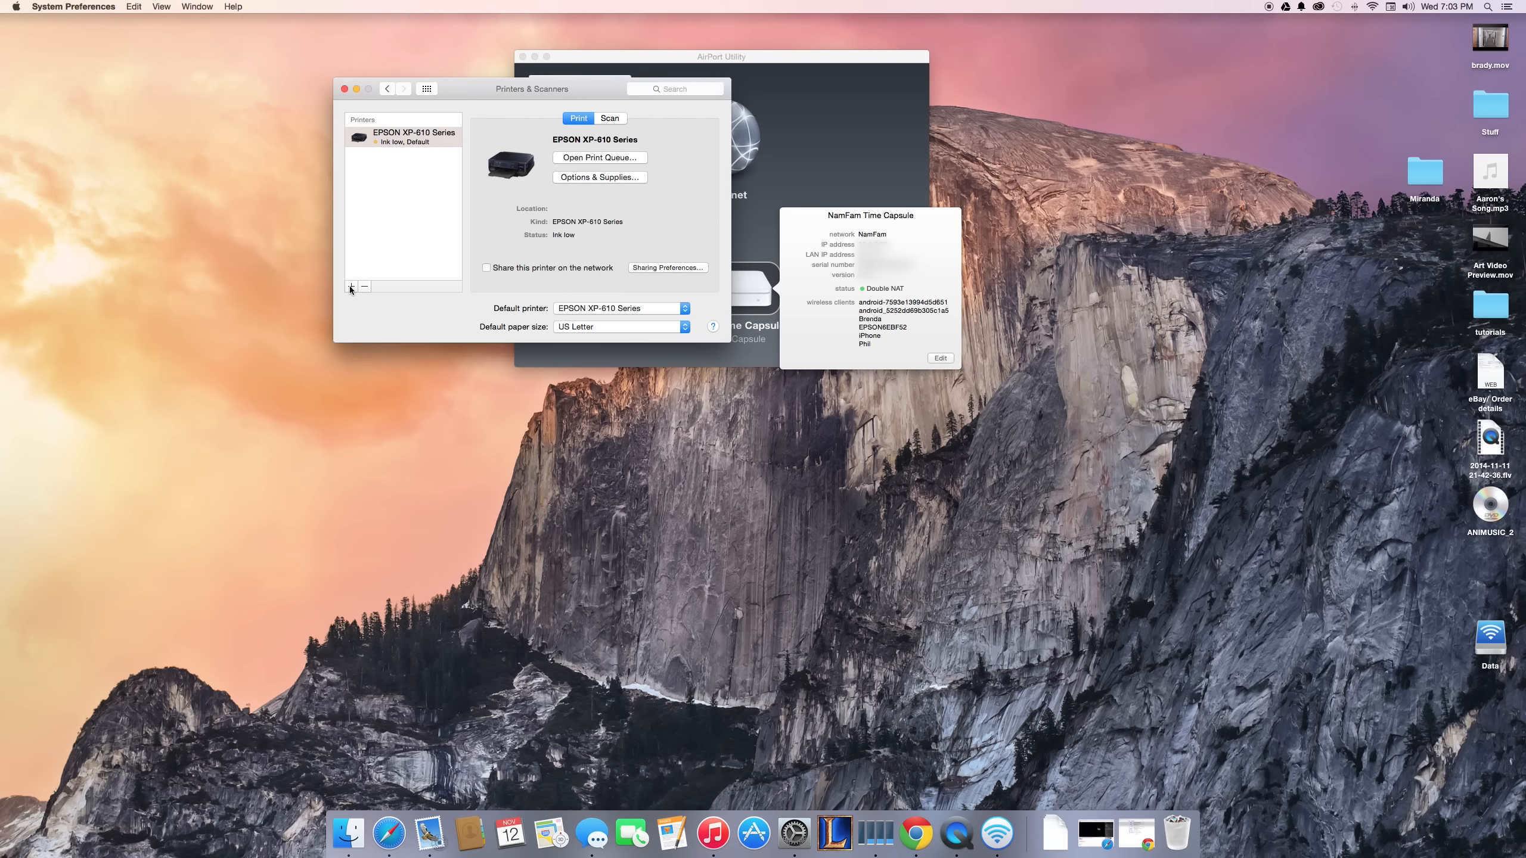
click(350, 287)
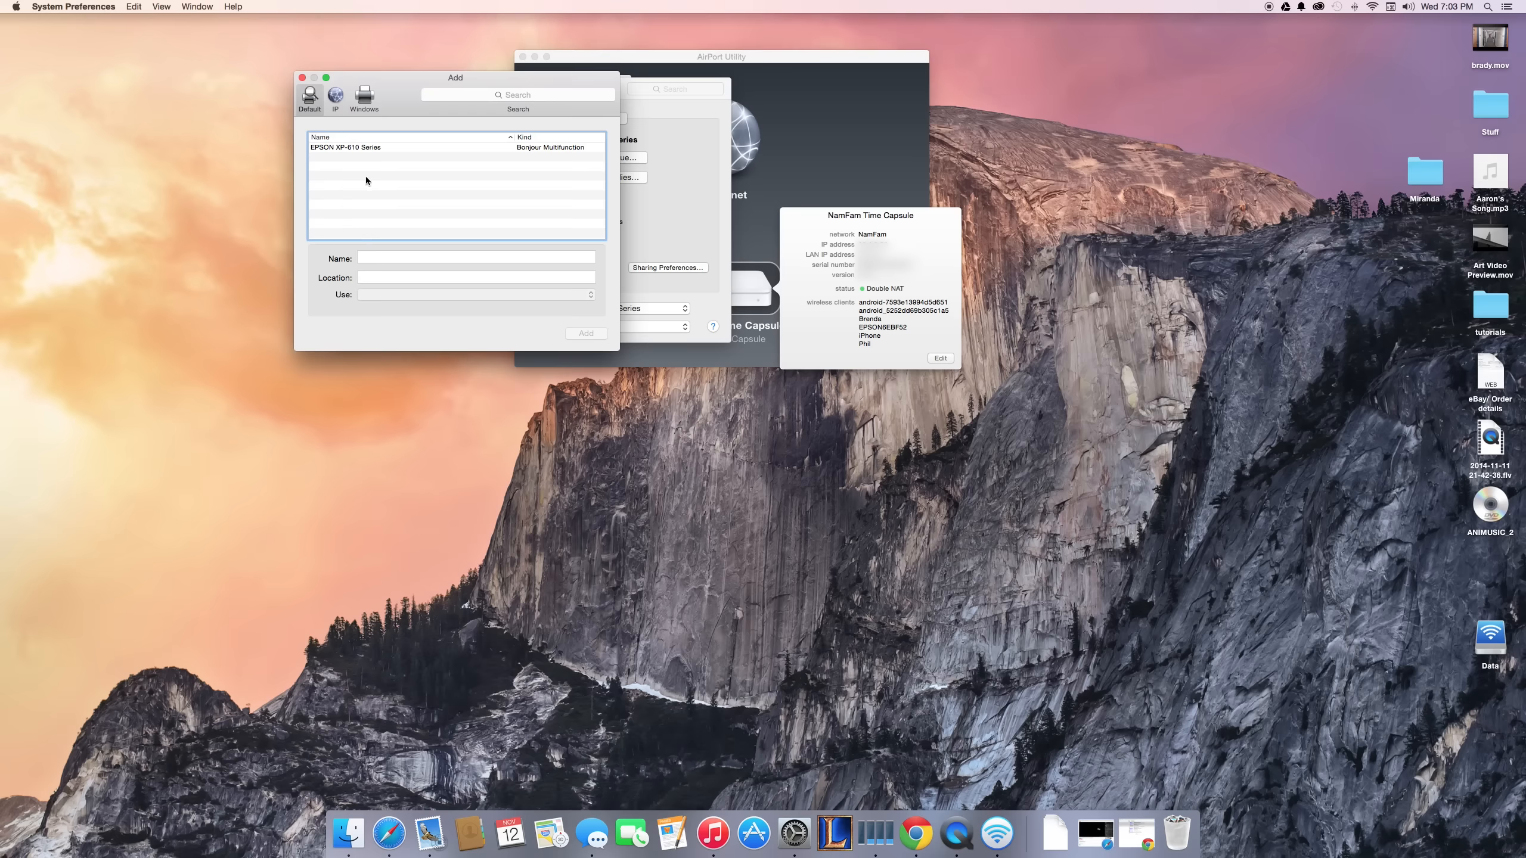
mouse_move(389, 155)
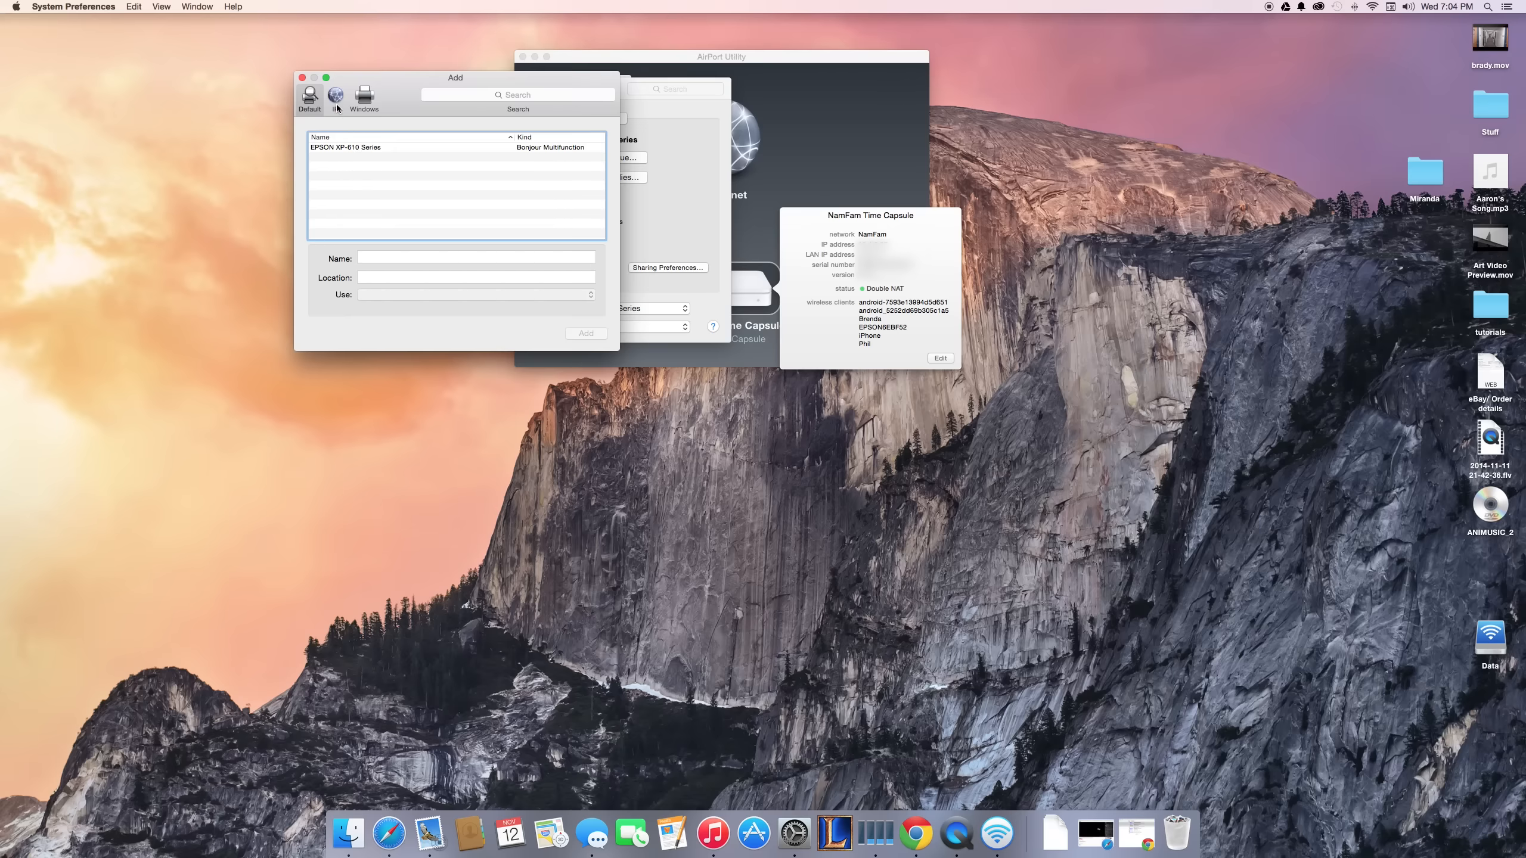
- Target the new printer by IP address 10.0.1.4 so the EPSON XP-610 Series driver is detected
click(336, 96)
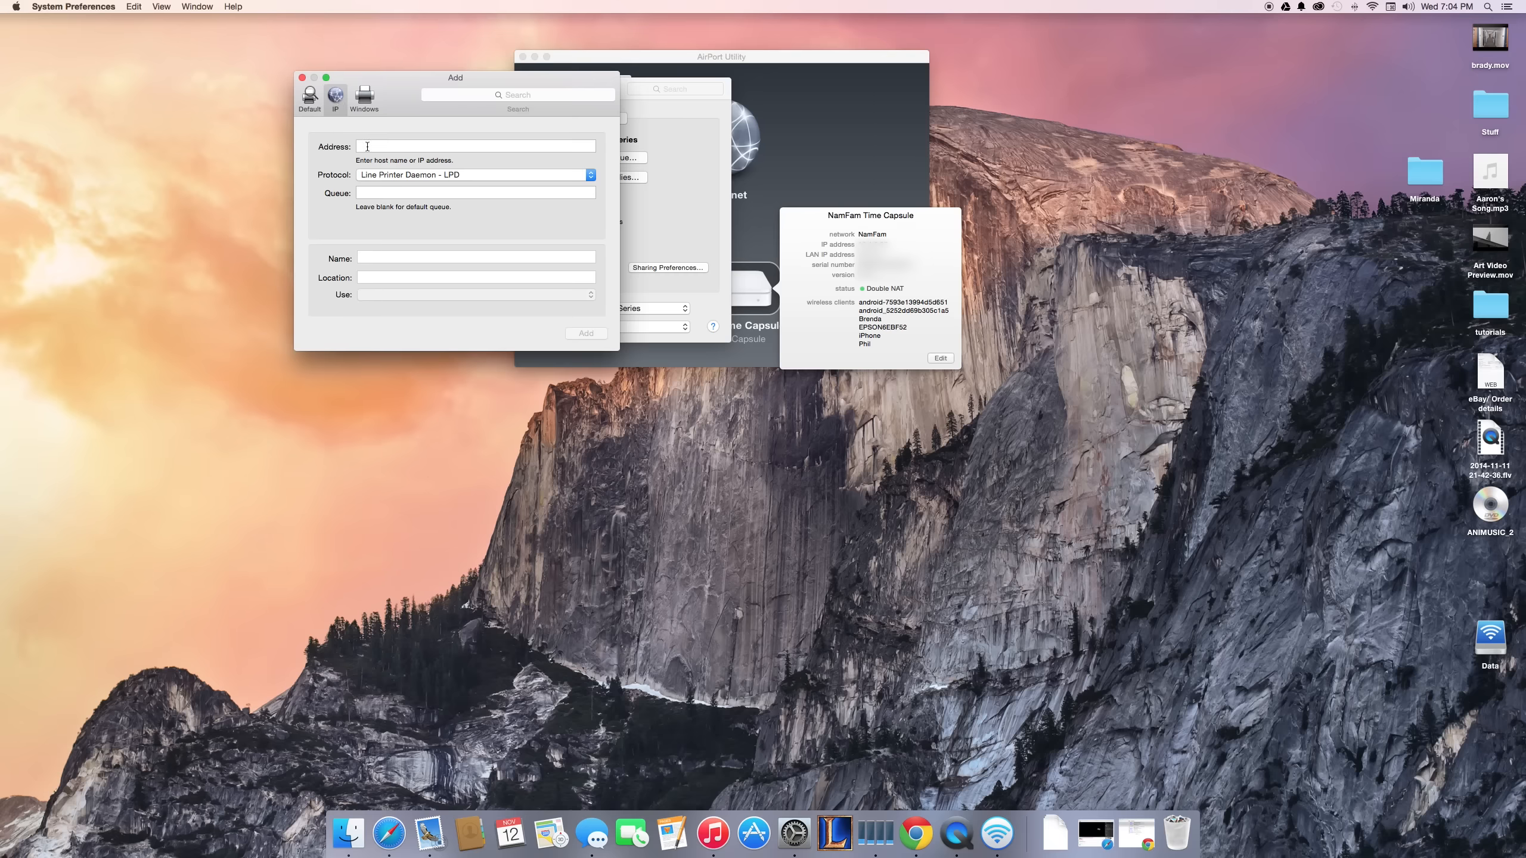
text(10)
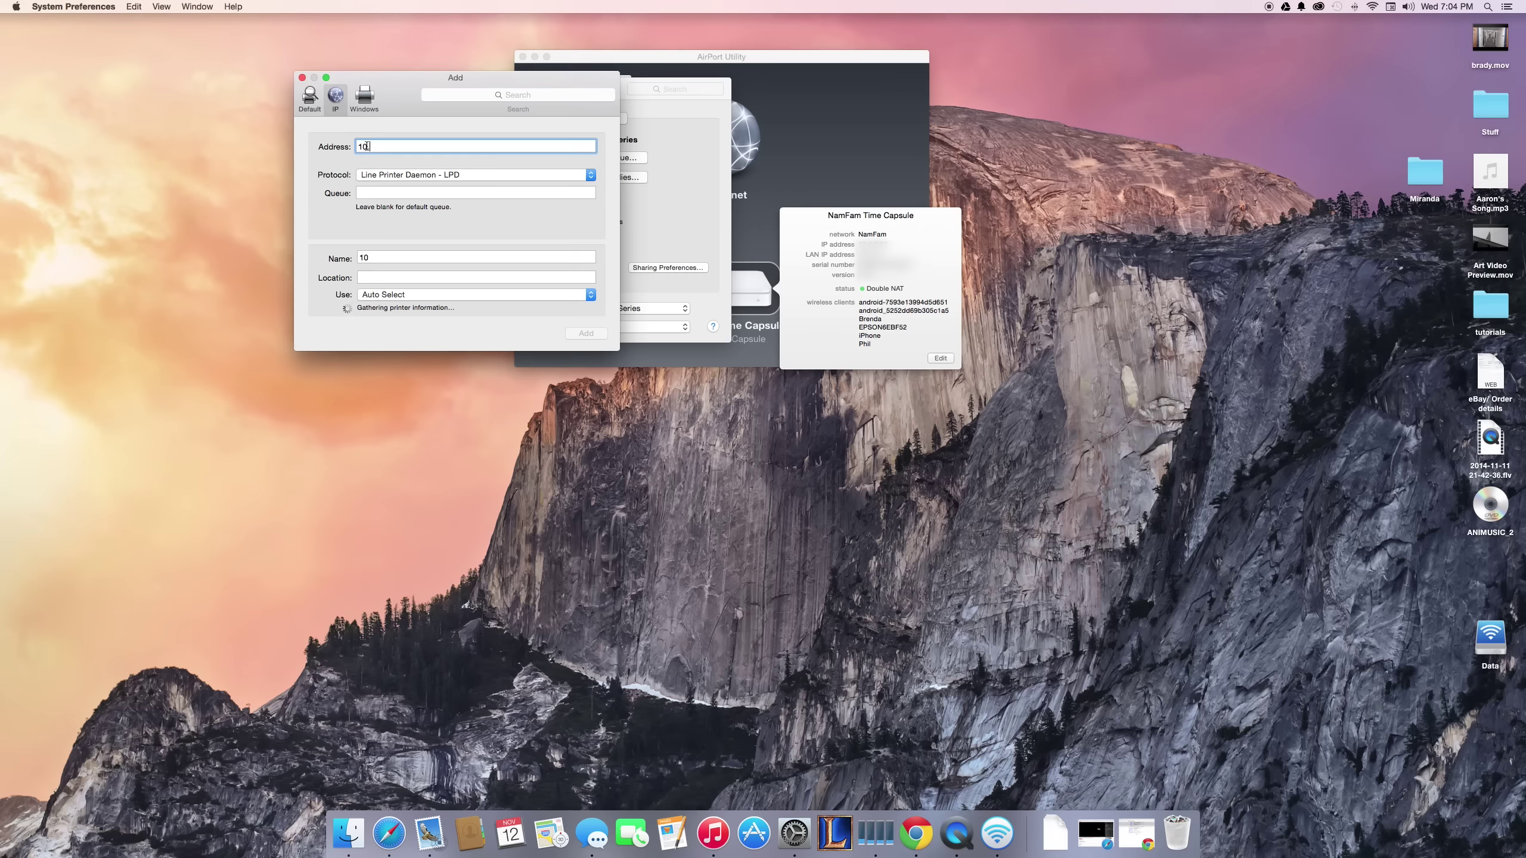
text(.0.1.4)
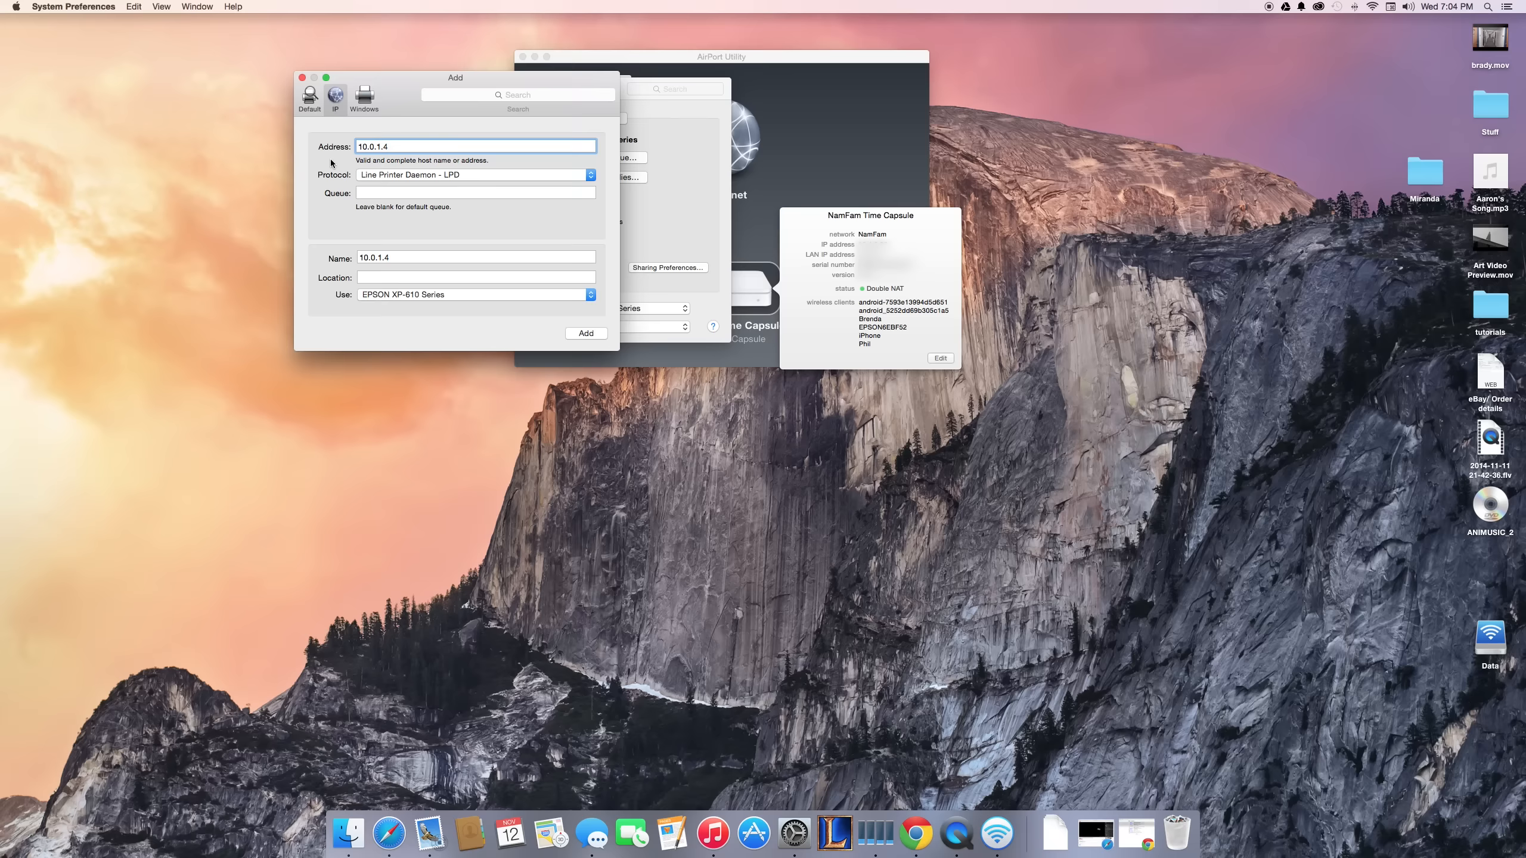
mouse_move(392, 158)
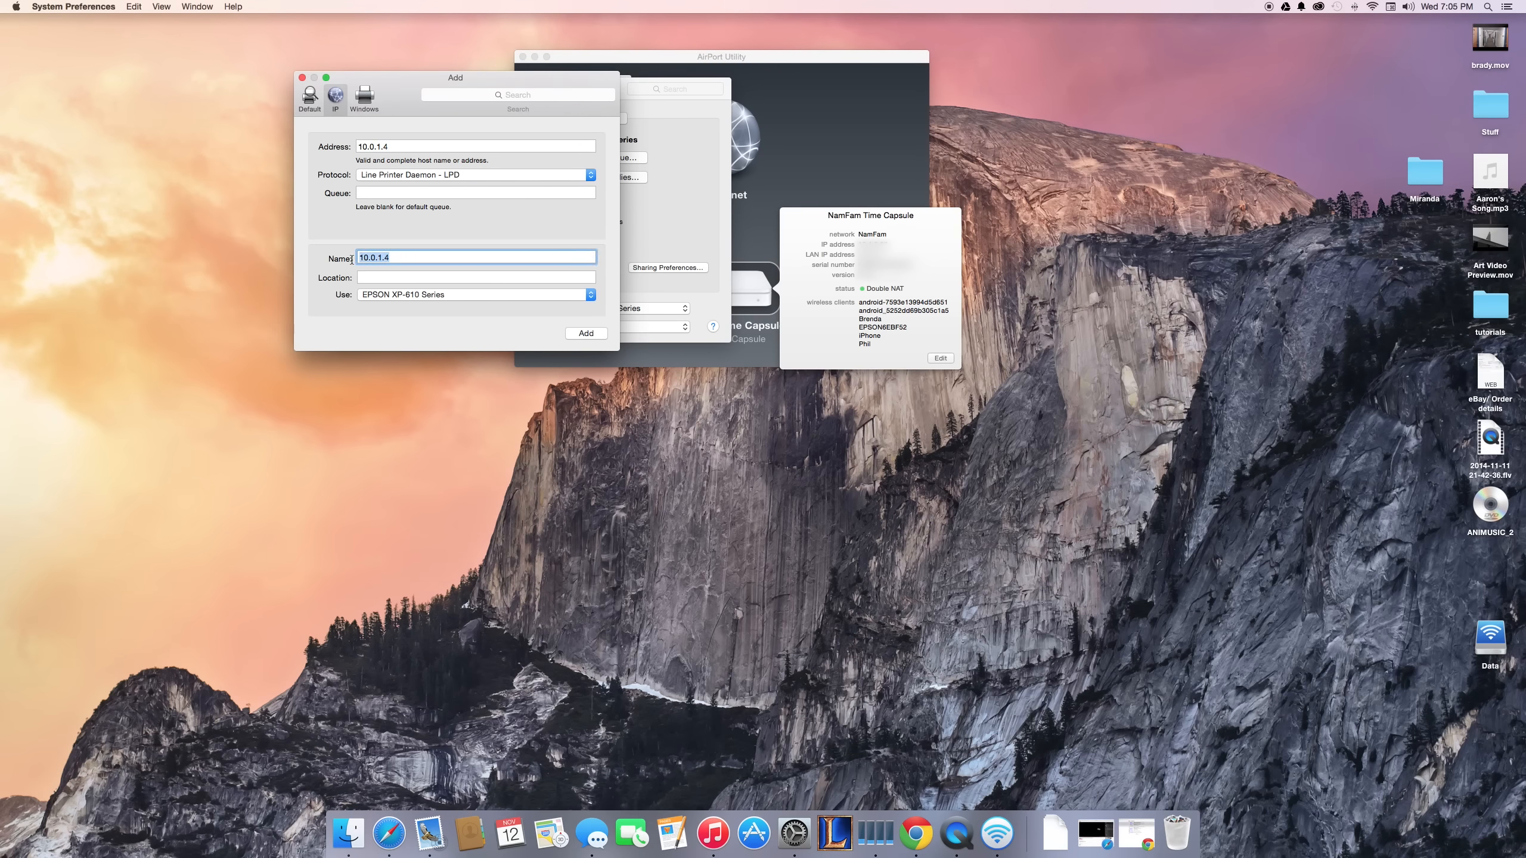
- Name the printer 'Epson test' and keep the EPSON XP-610 Series driver
text(Epson te)
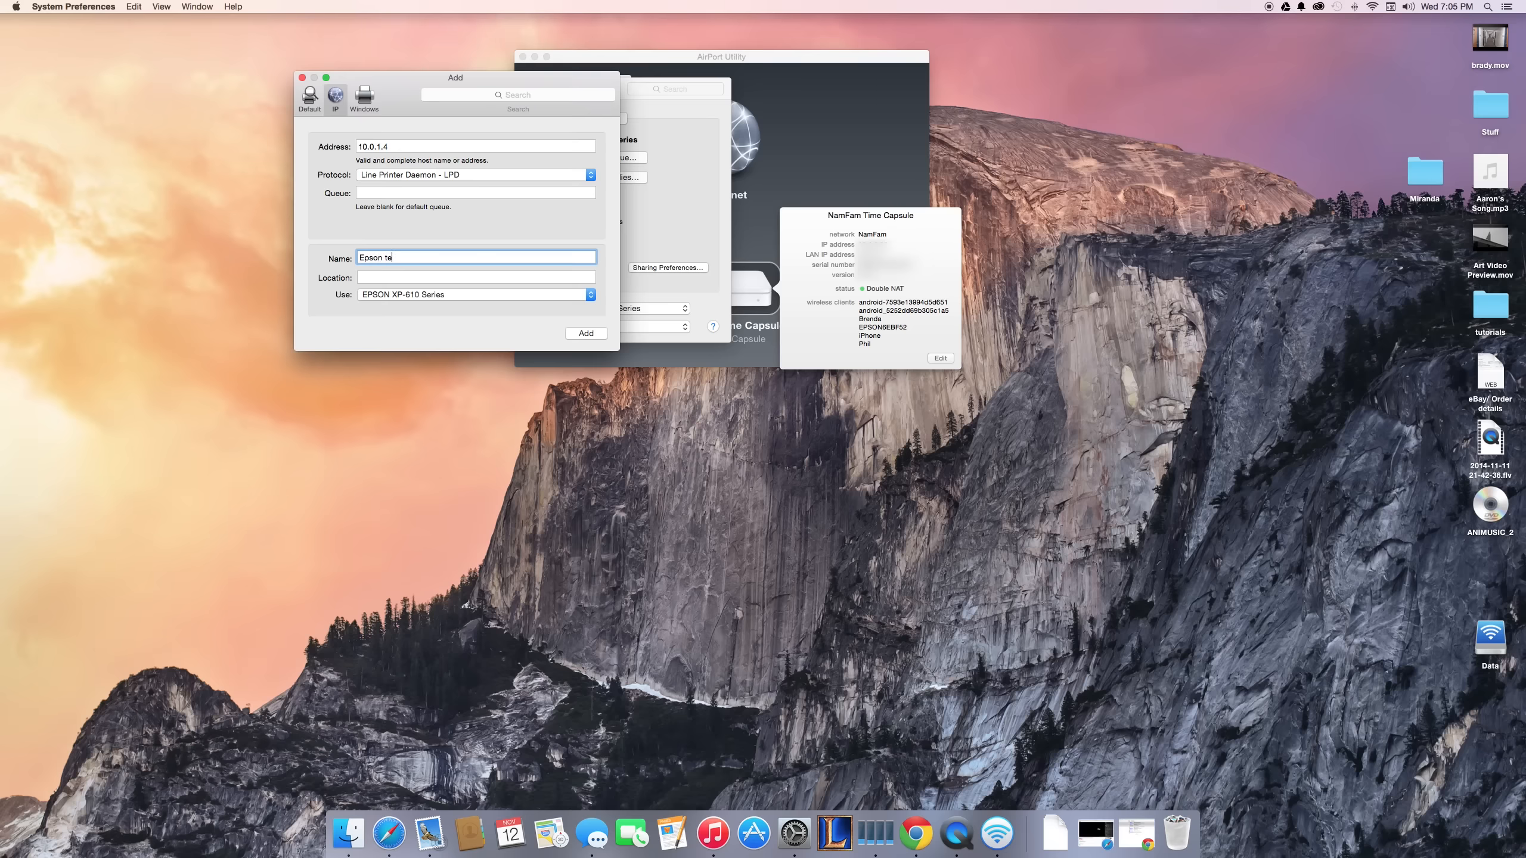
text(st)
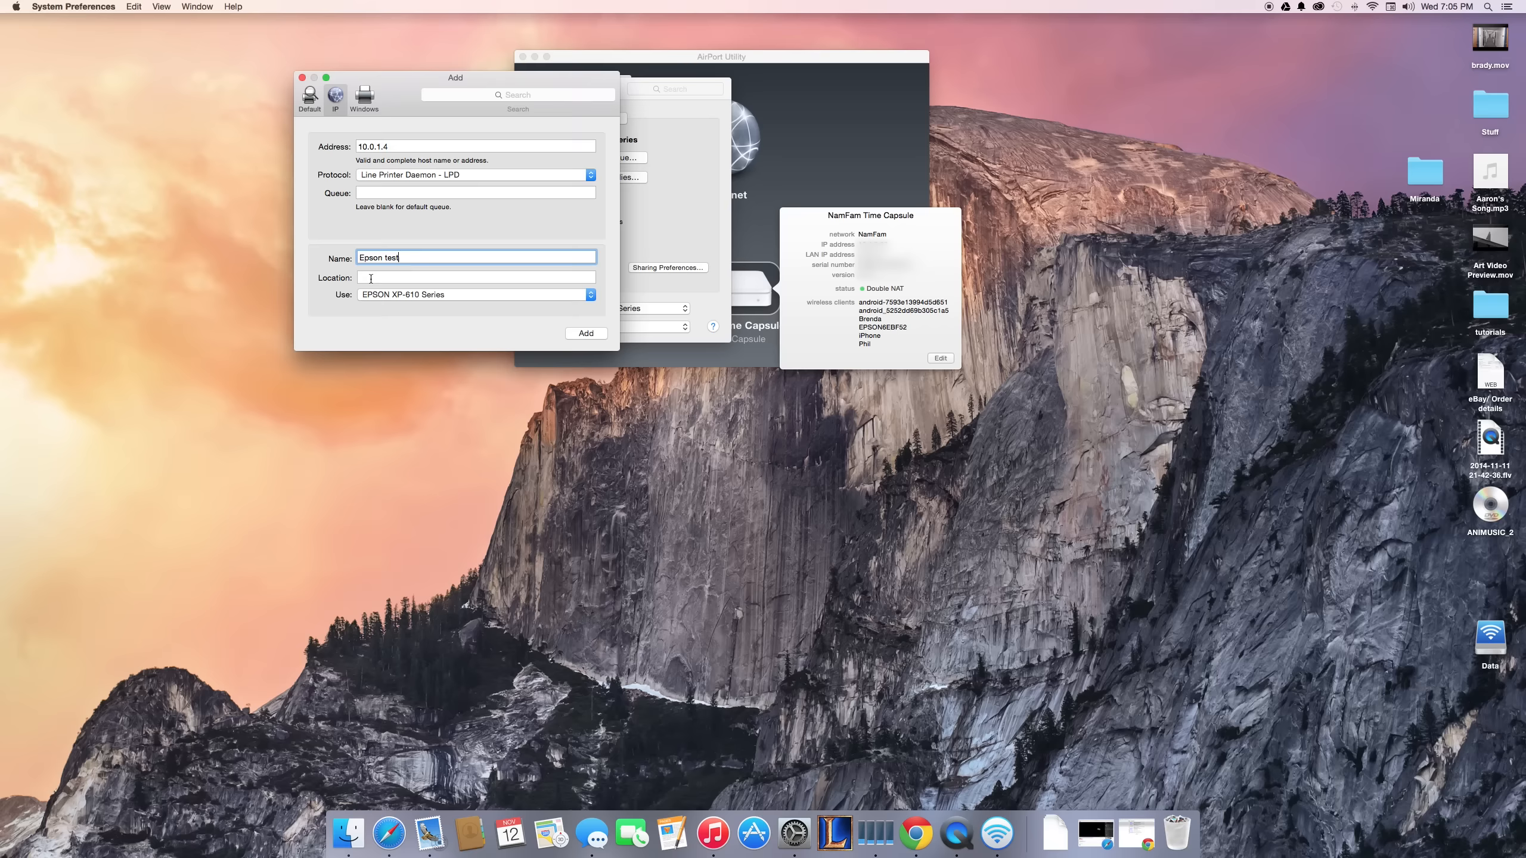
click(440, 276)
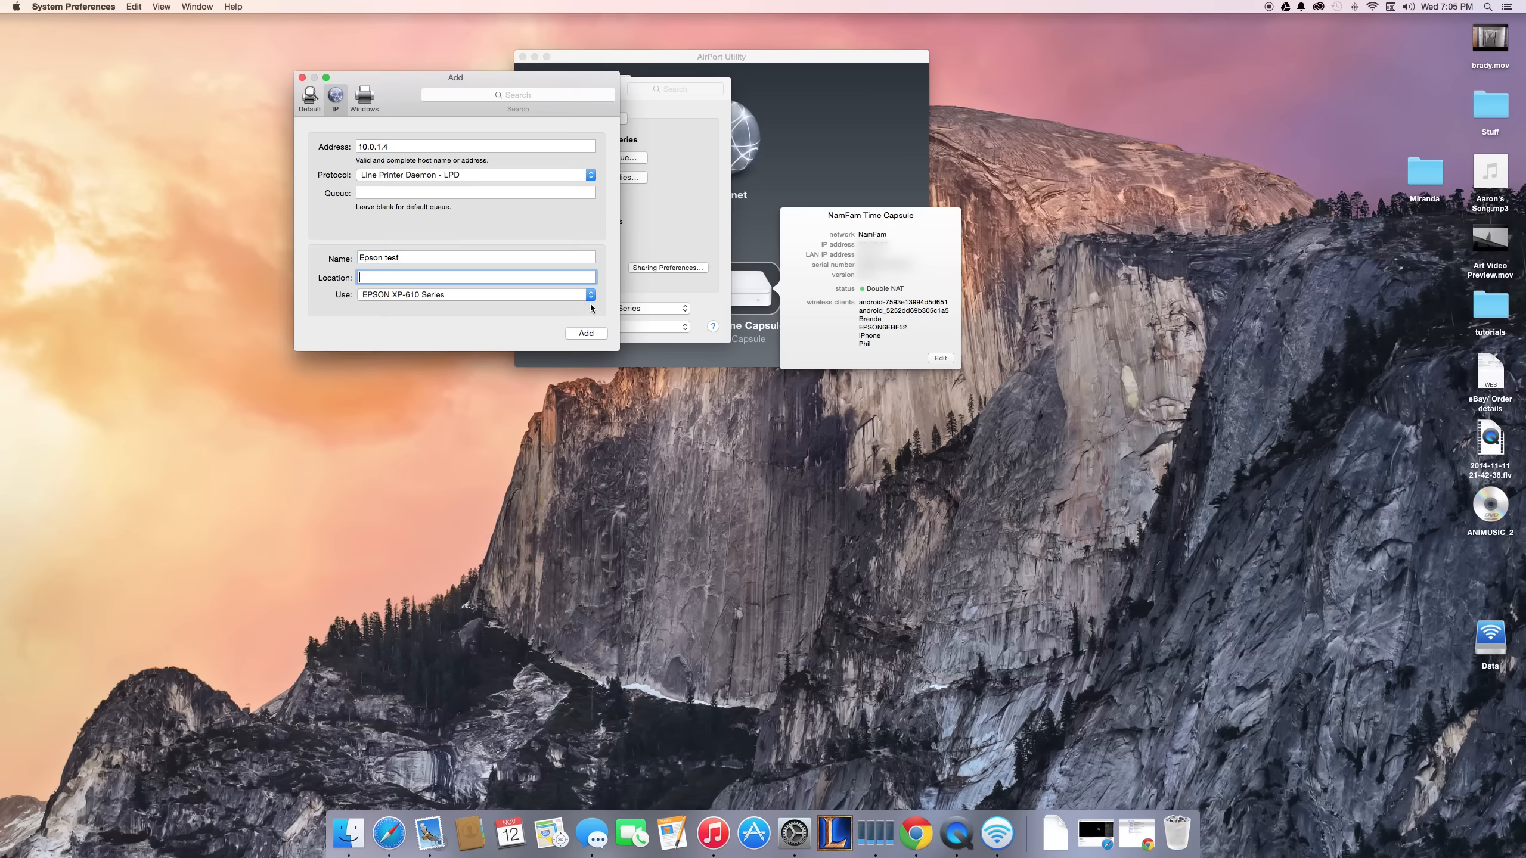
mouse_move(487, 303)
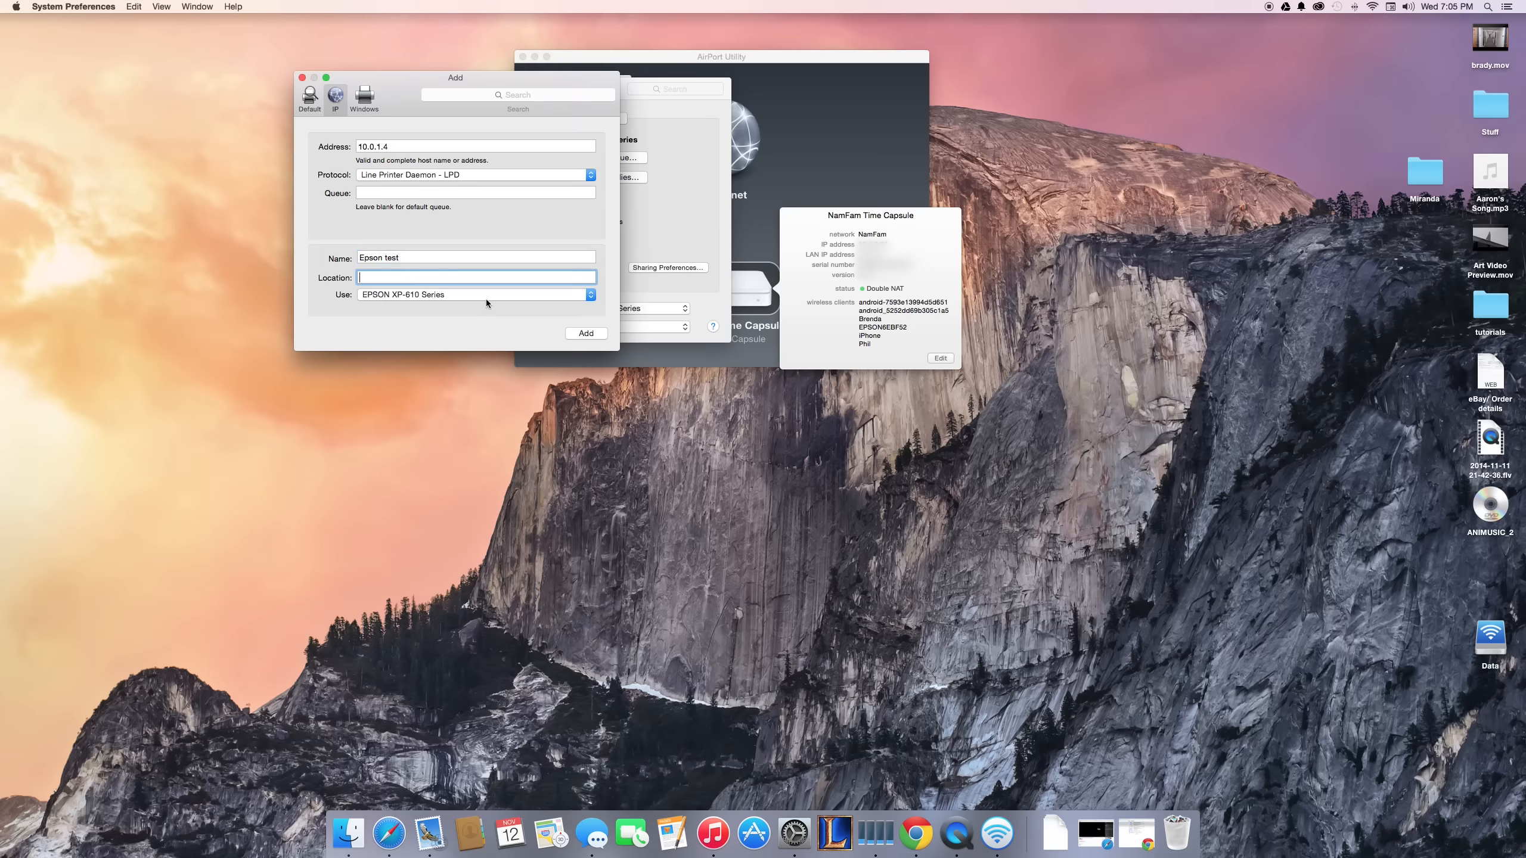
click(476, 294)
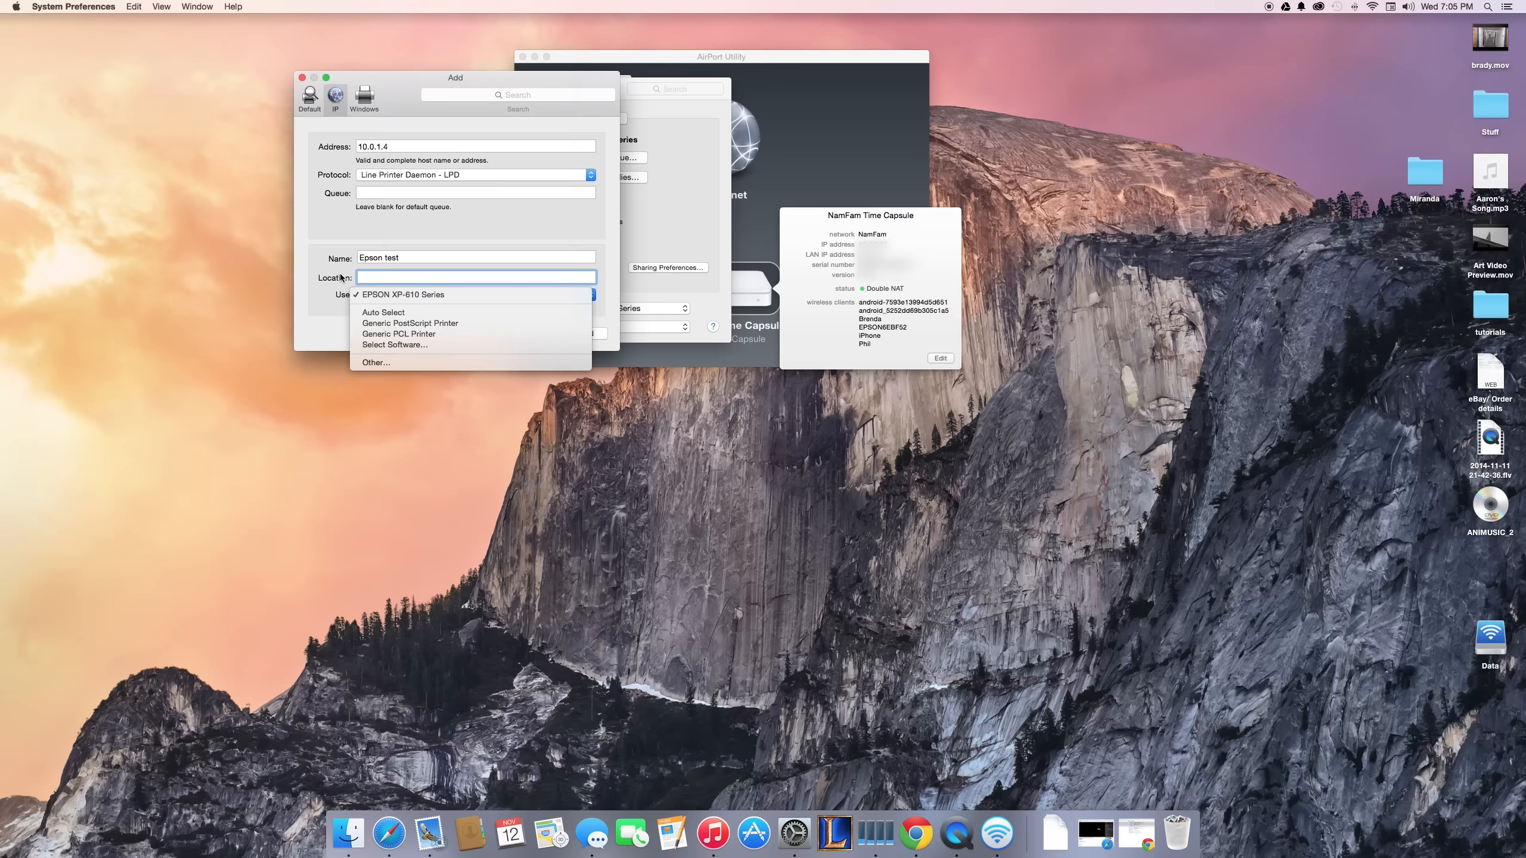
mouse_move(342, 313)
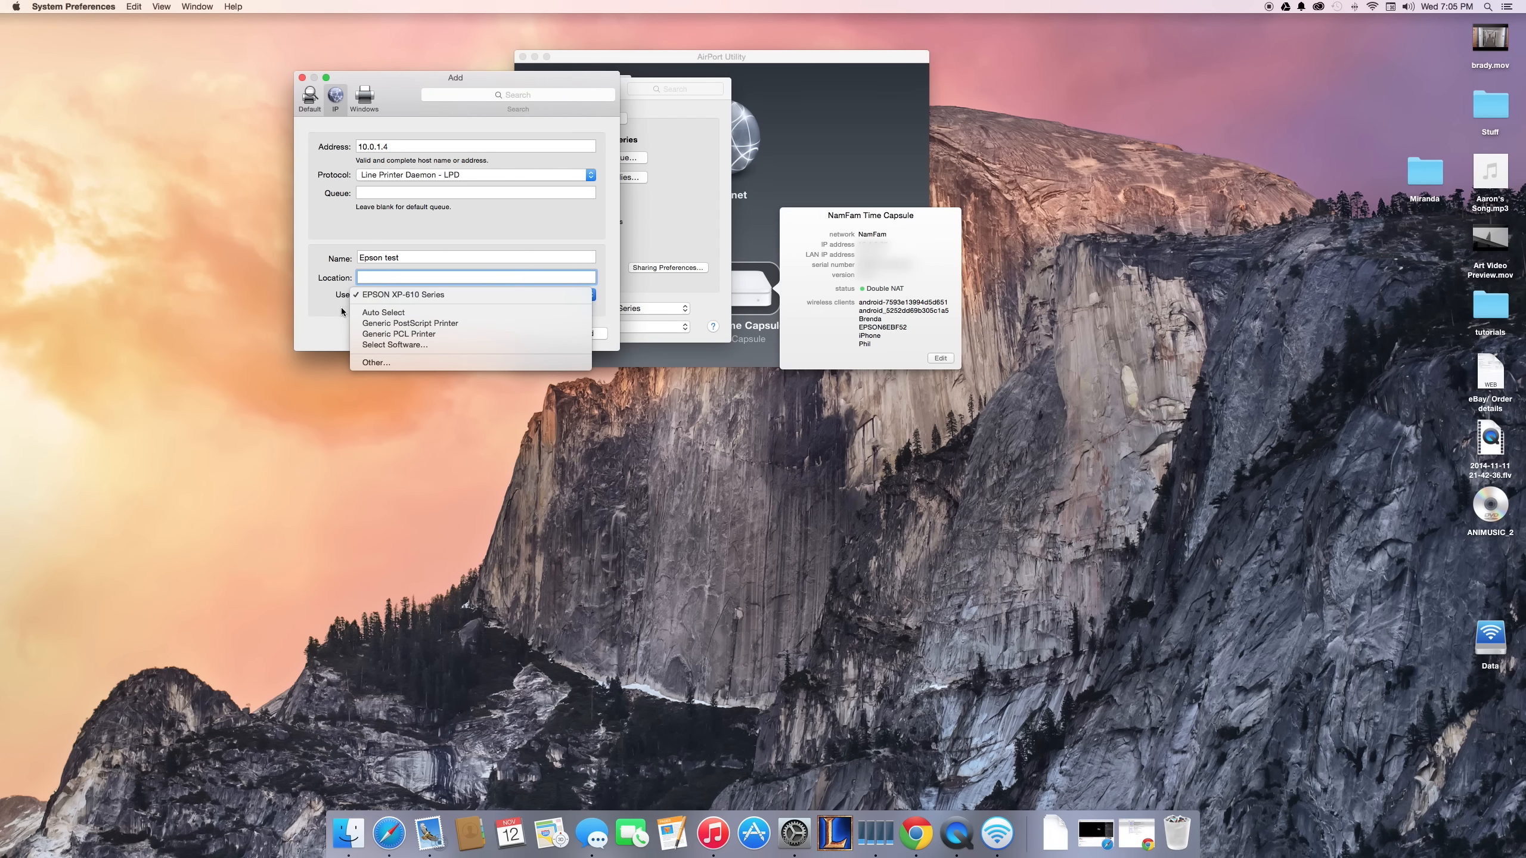
click(403, 295)
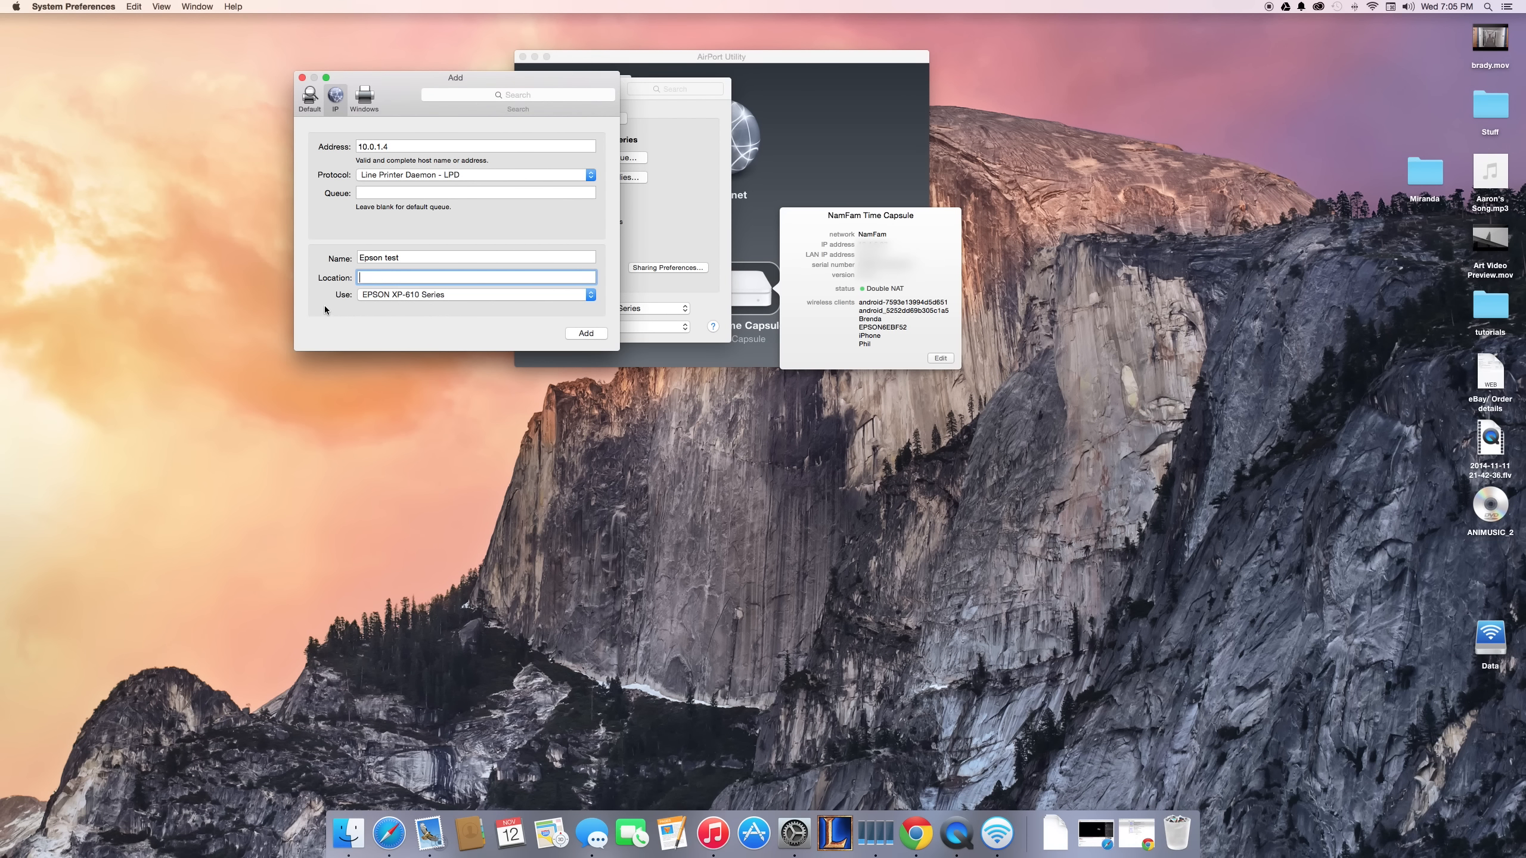